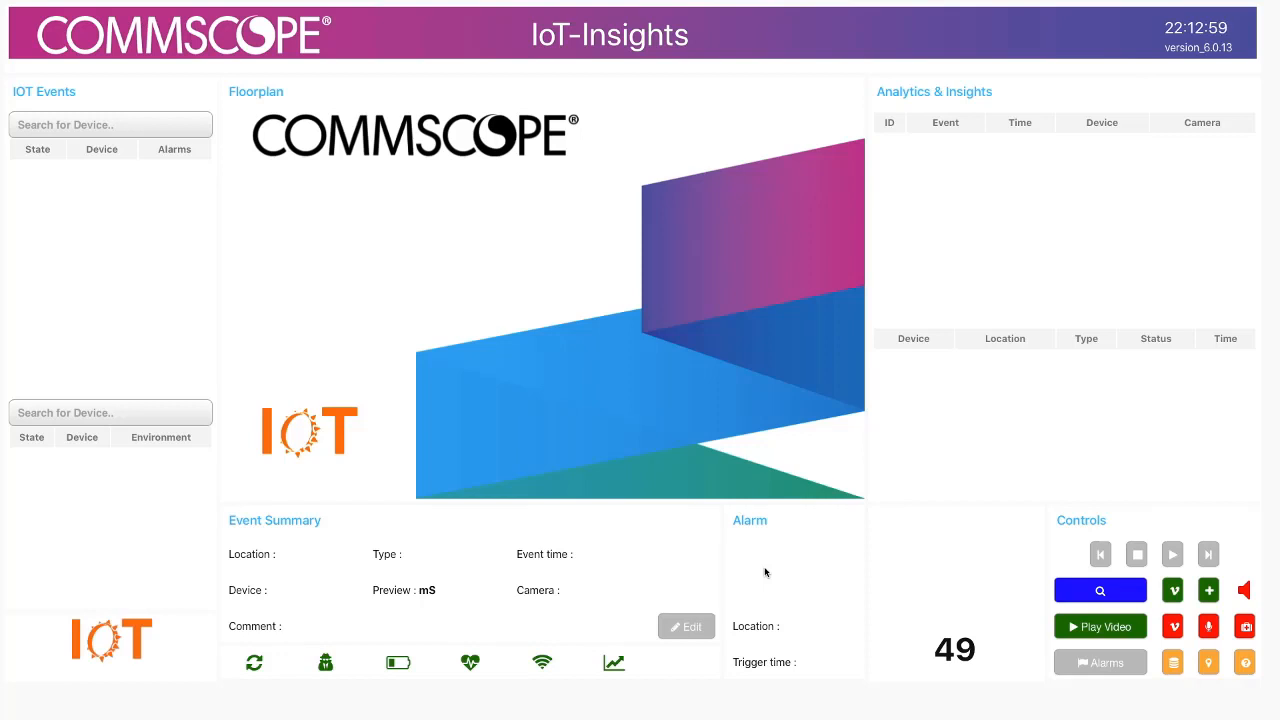
mouse_move(1080, 580)
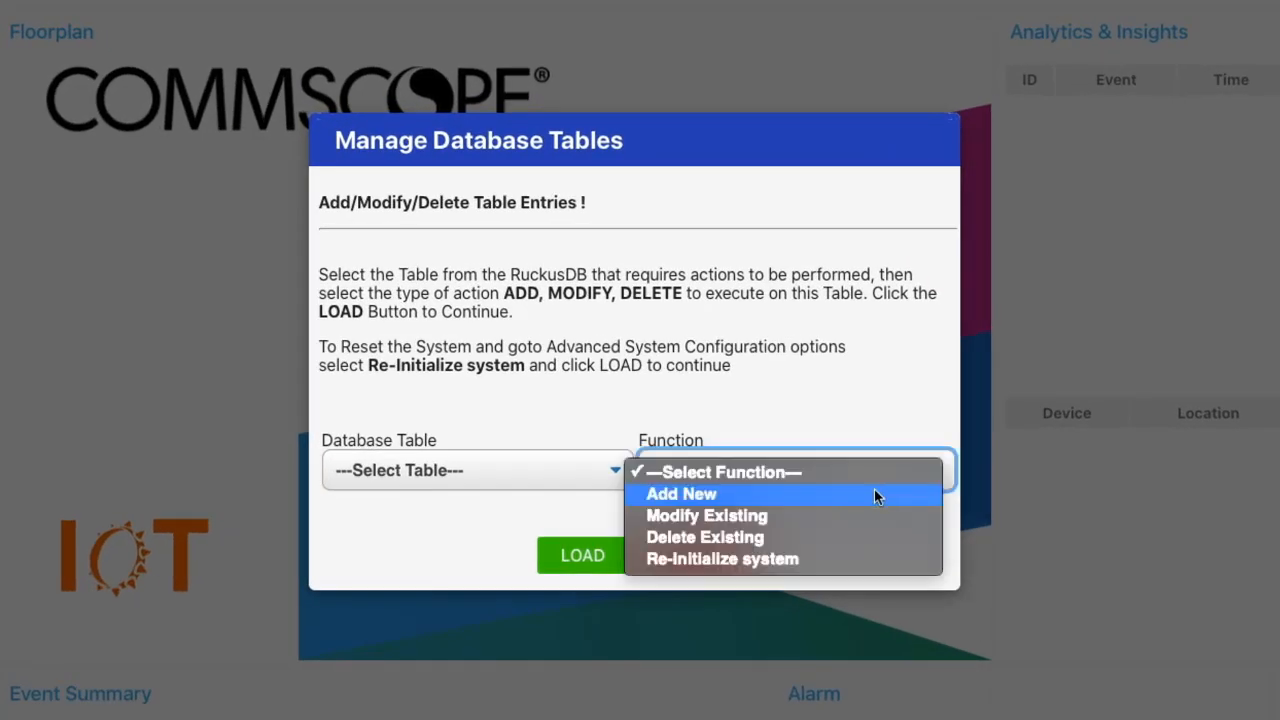
Step: Start a new Site Locations entry in Manage Database Tables
left_click(680, 492)
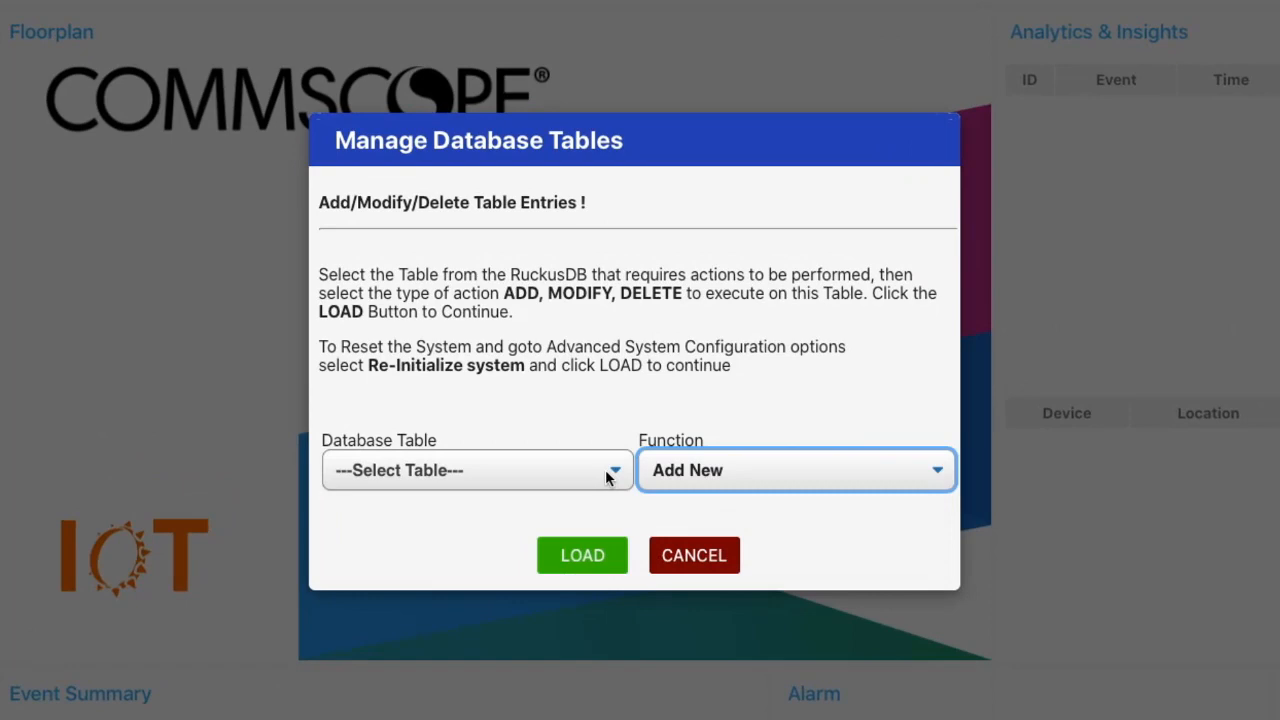
left_click(476, 470)
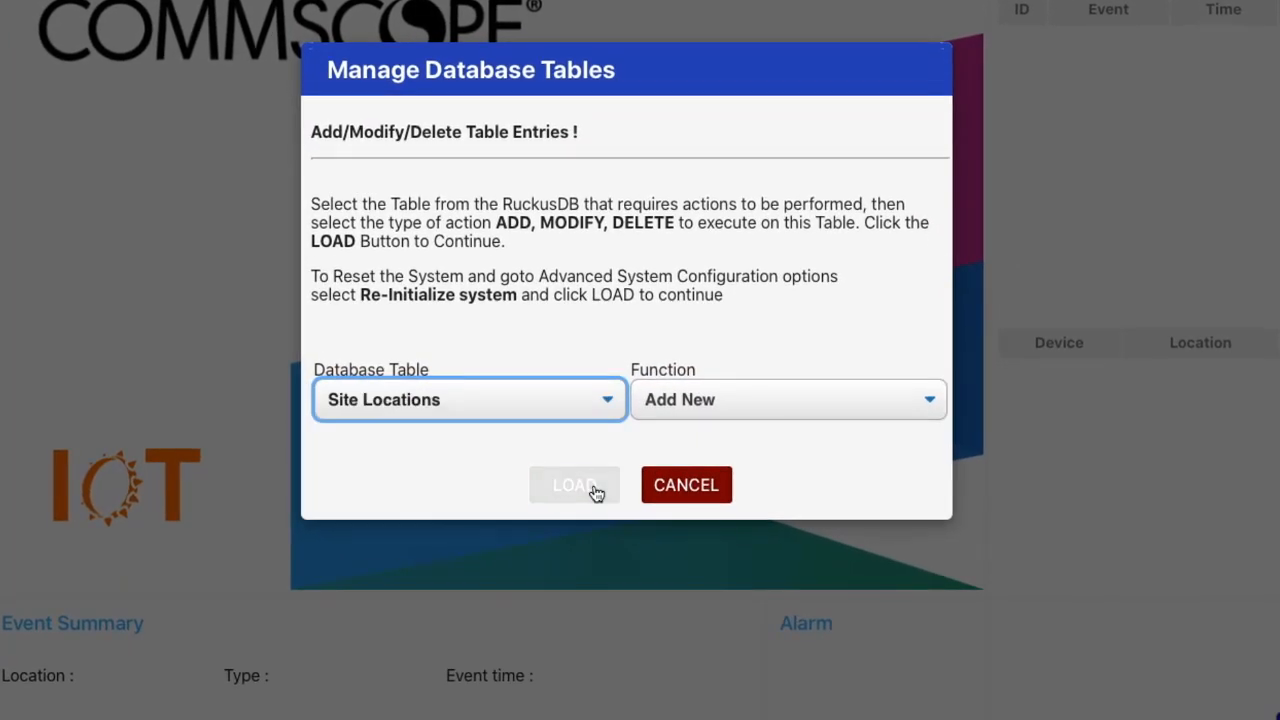
left_click(574, 486)
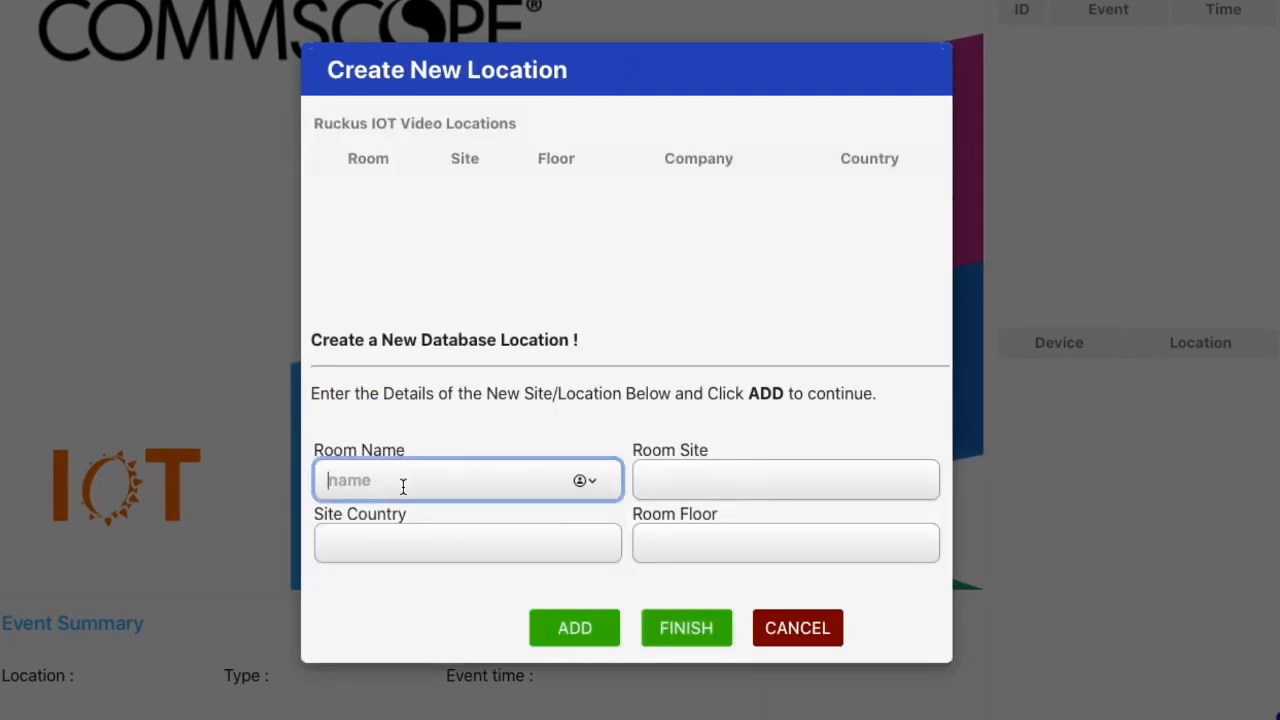
Step: Add the Lab location on site PC-01, floor 1, country US, and return to the dashboard
type("L")
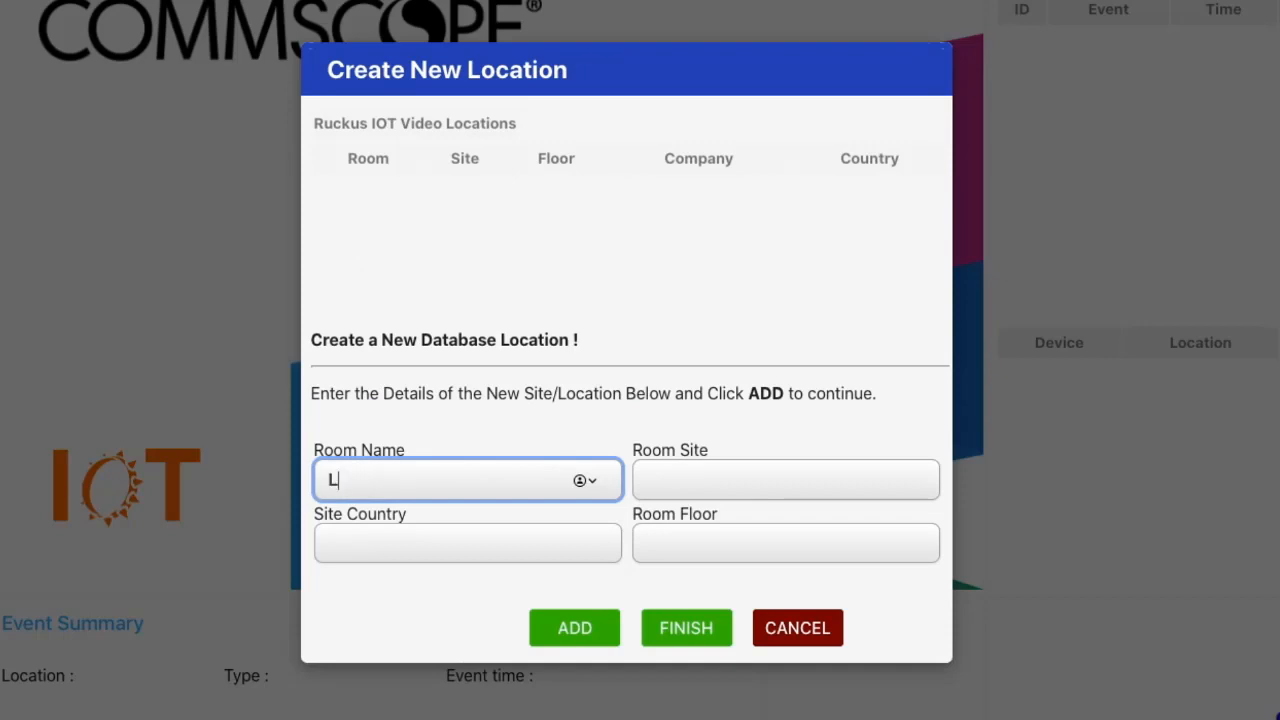
left_click(784, 480)
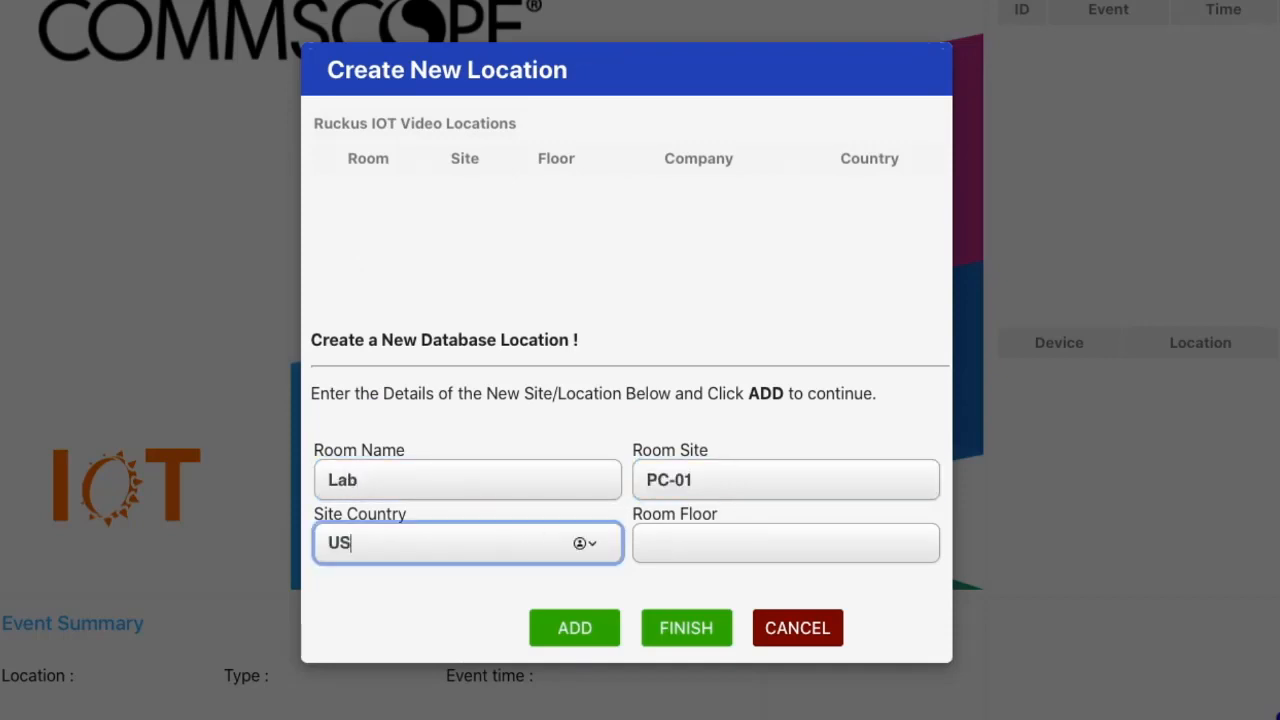
type("1")
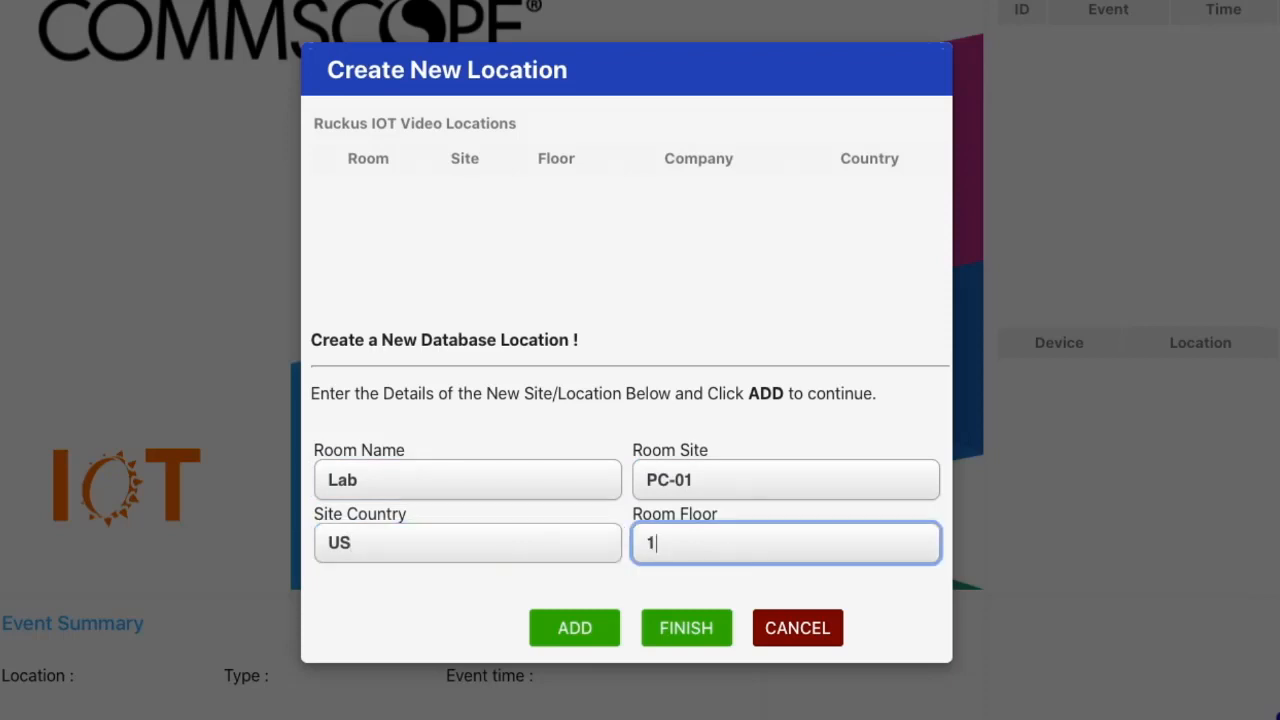
left_click(574, 628)
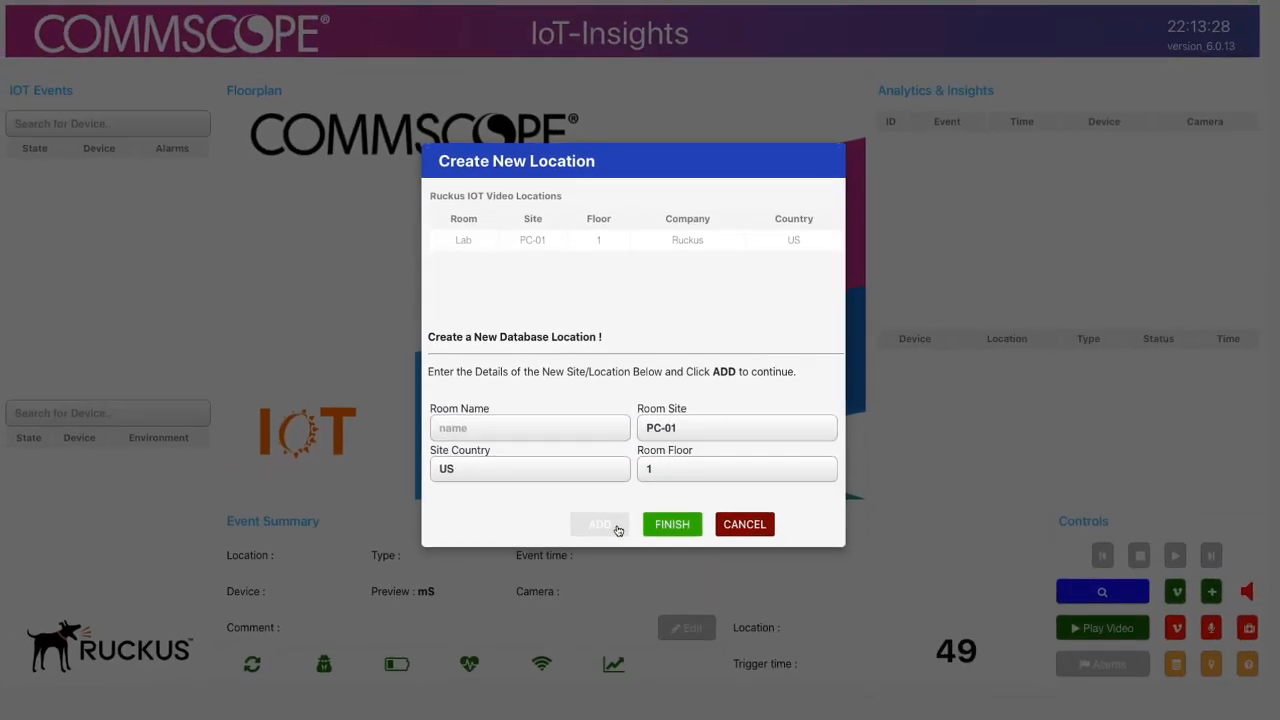
left_click(744, 524)
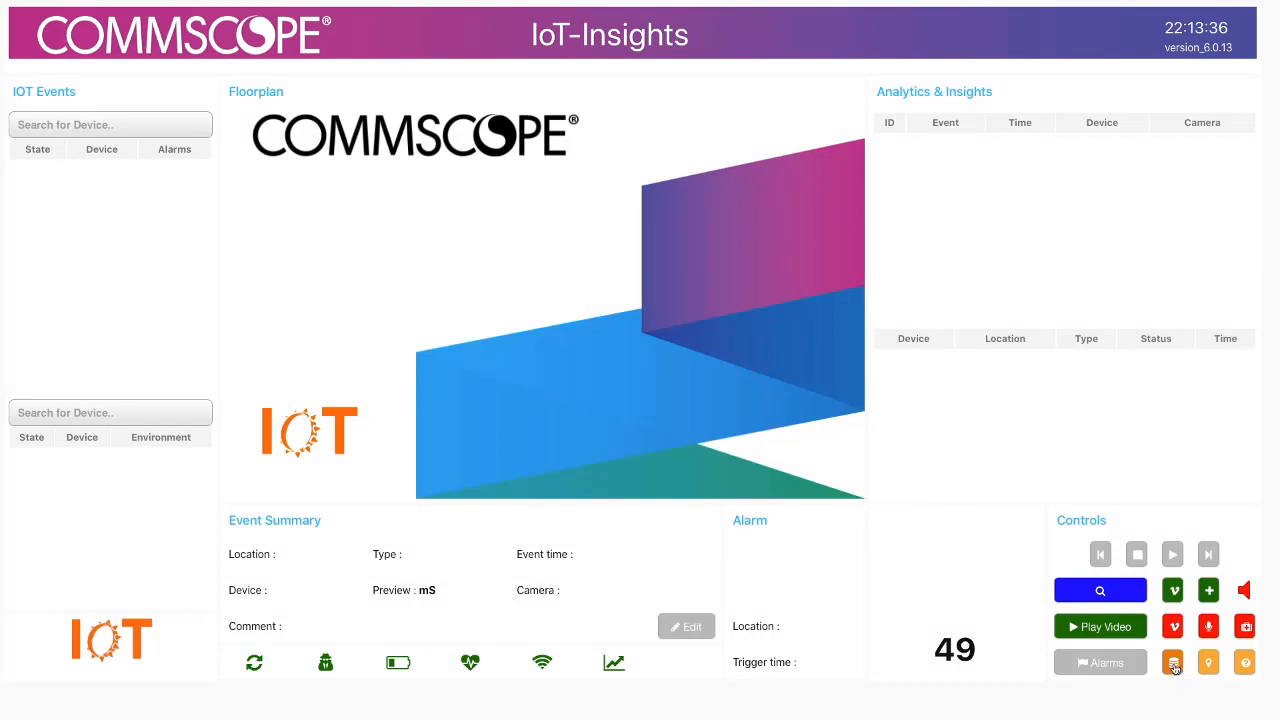
Step: Start a new Site IoT Devices entry for Door01 made by Samsung
left_click(1172, 662)
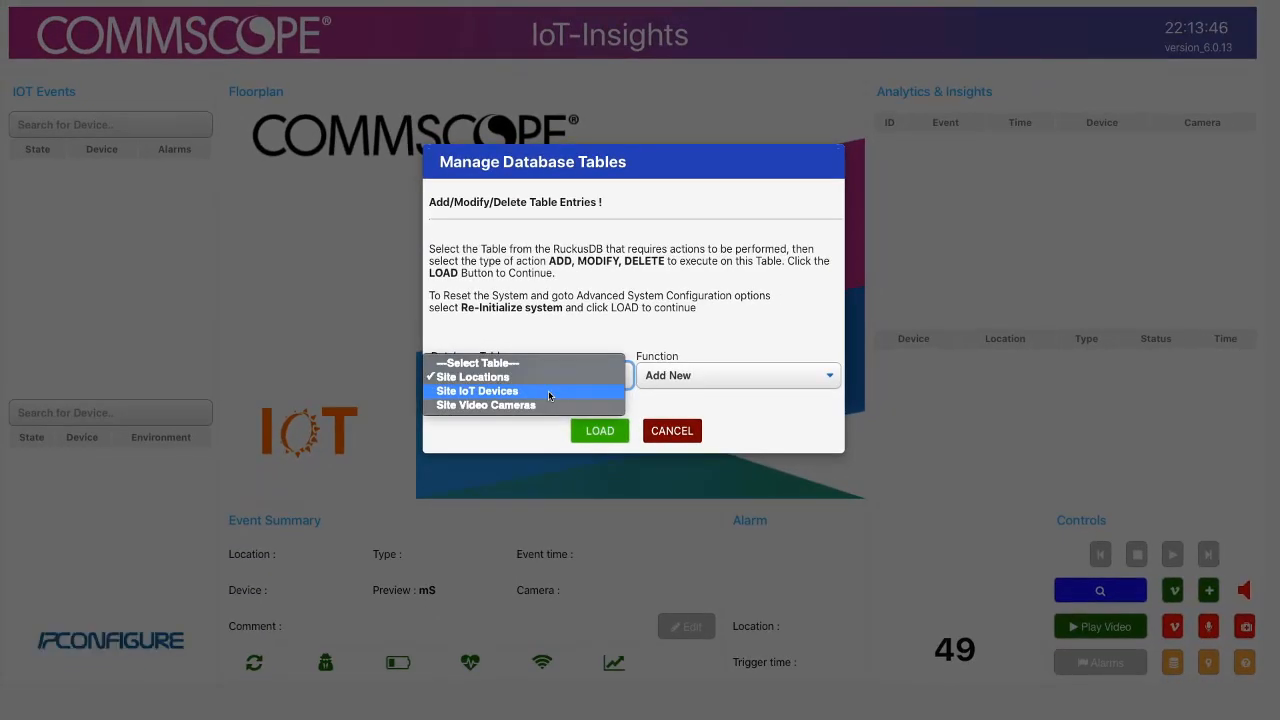
left_click(476, 390)
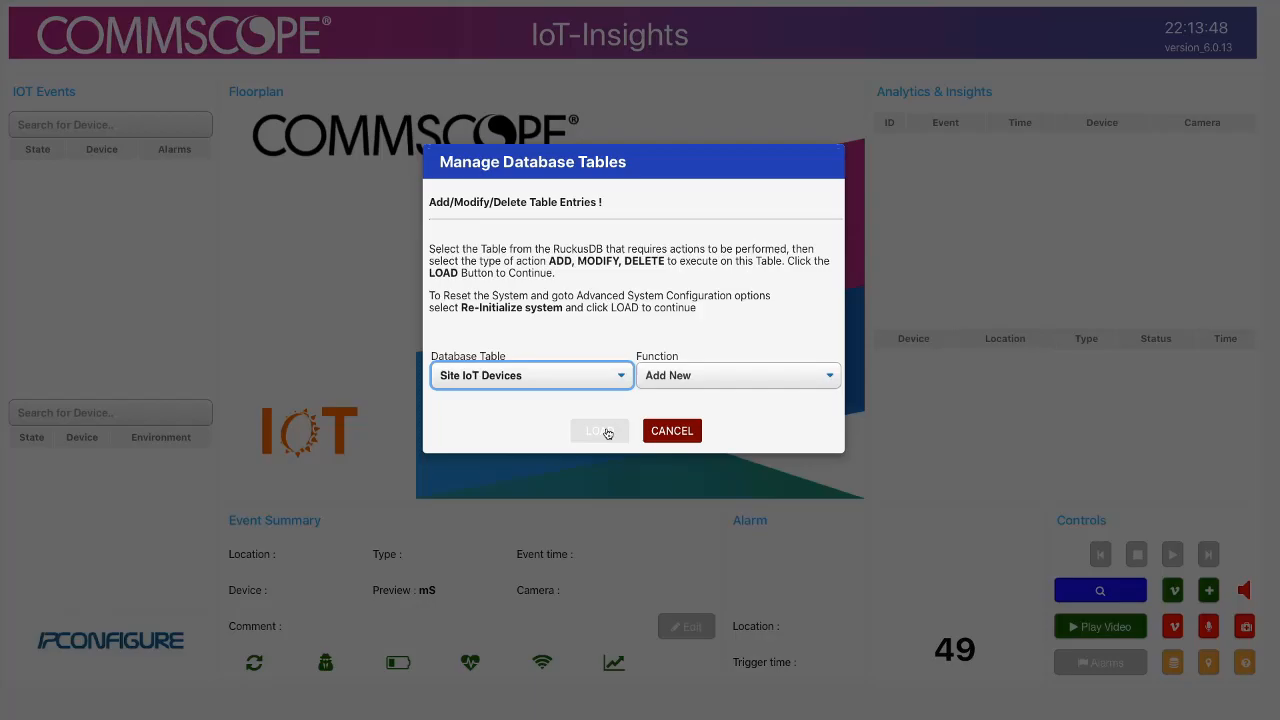
left_click(600, 430)
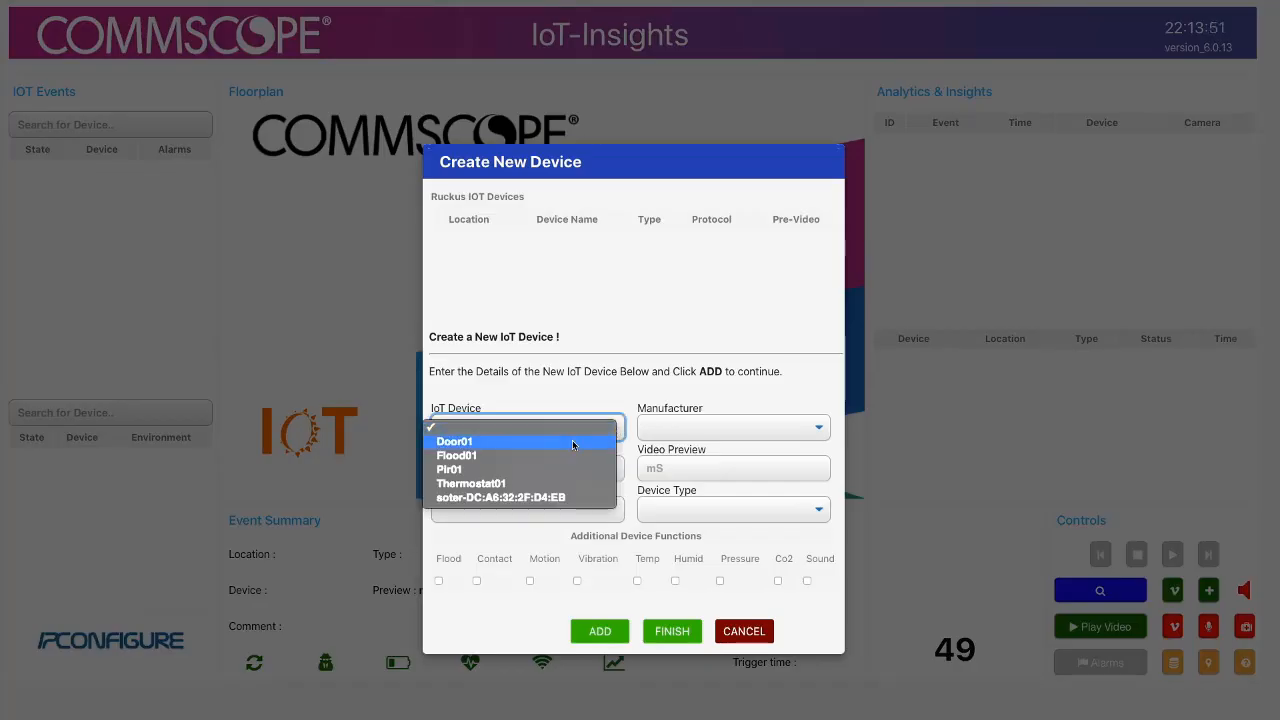
left_click(456, 442)
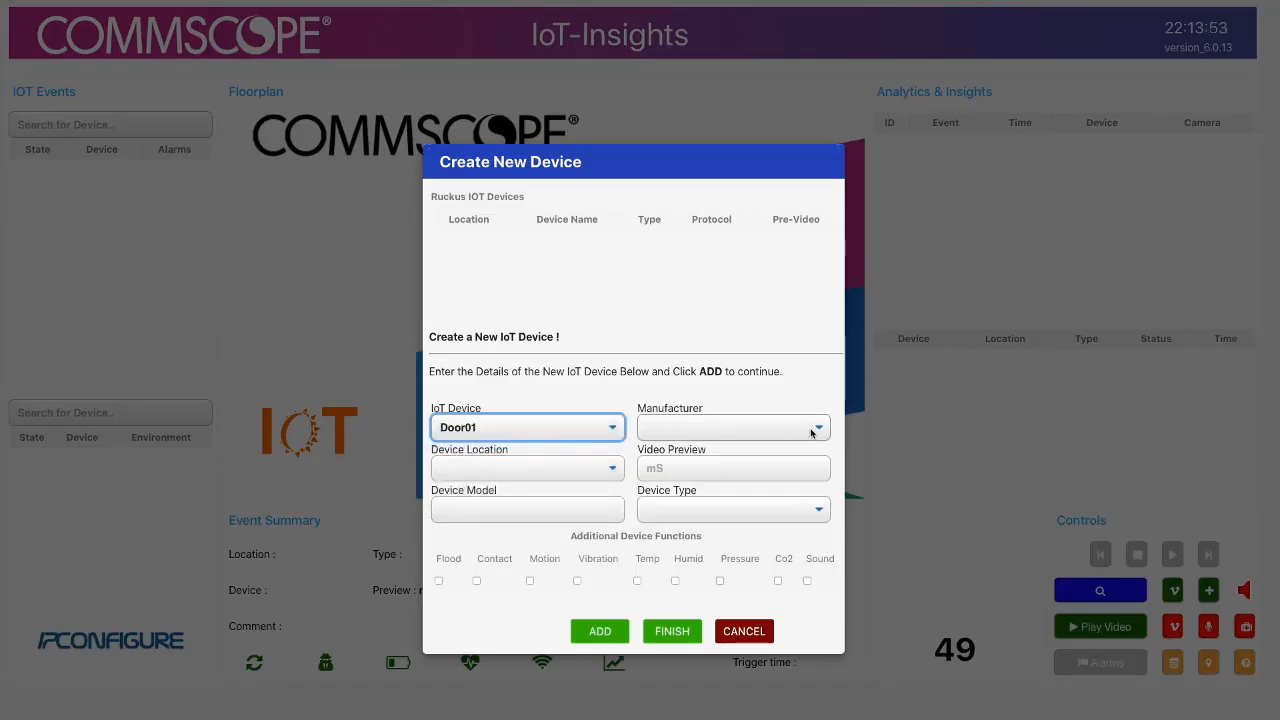
left_click(818, 428)
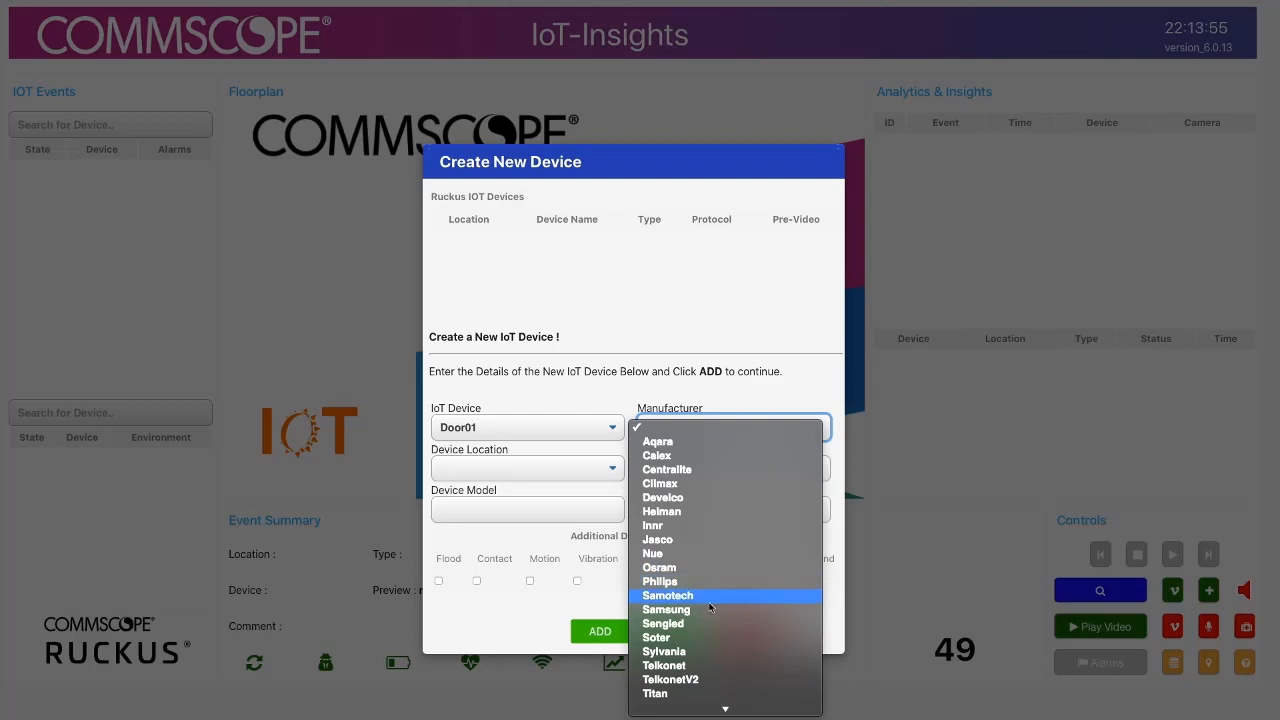
left_click(666, 608)
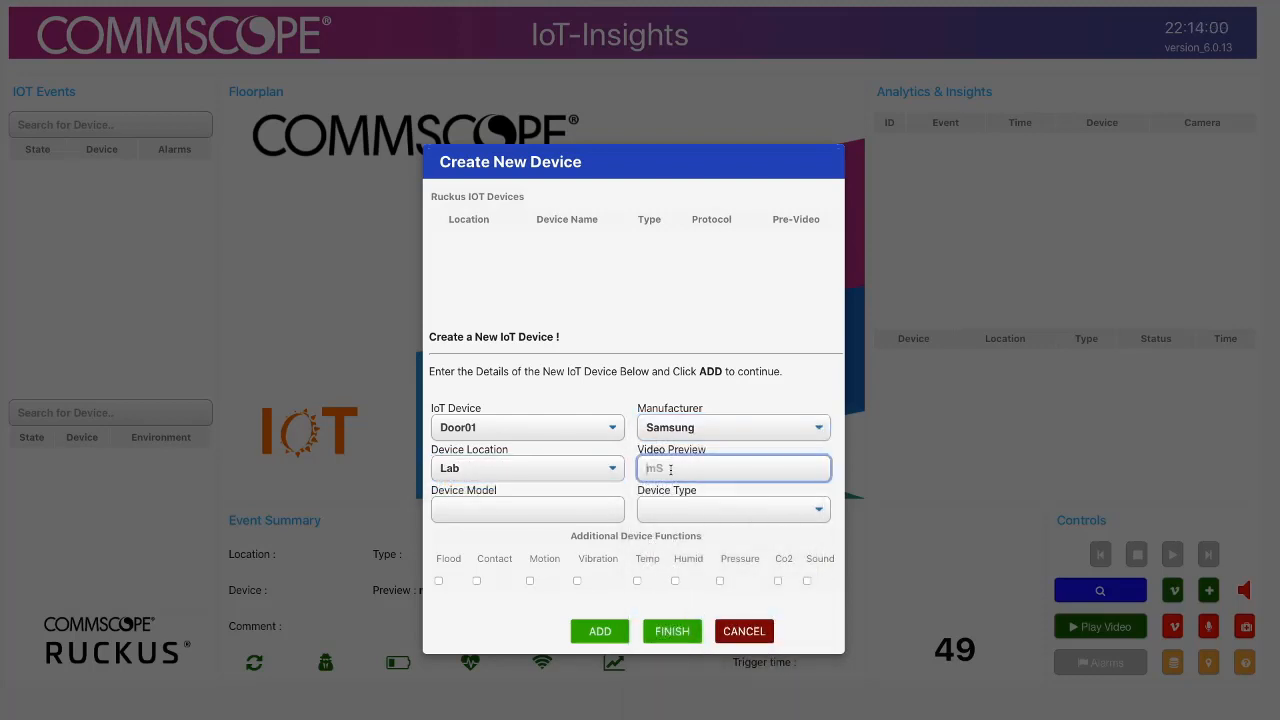
Step: Register Door01 as a Door/Window Contact in the Lab with video preview 5000
type("5000")
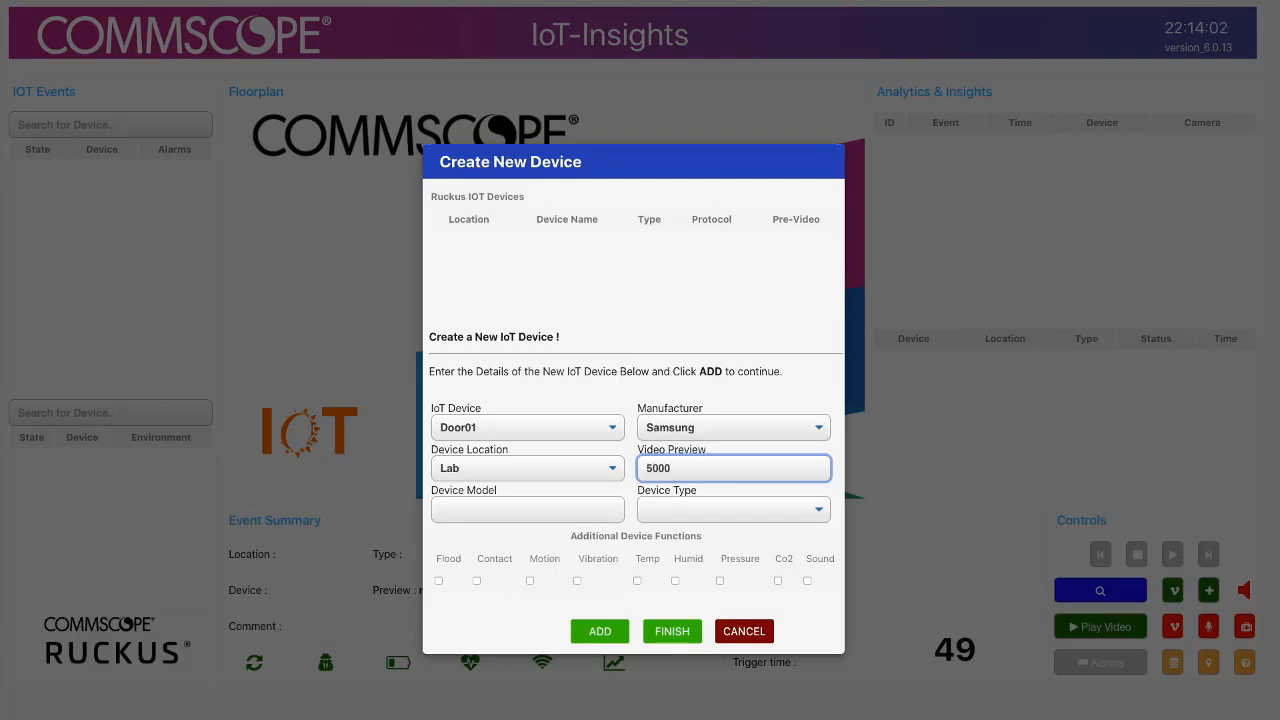
left_click(818, 510)
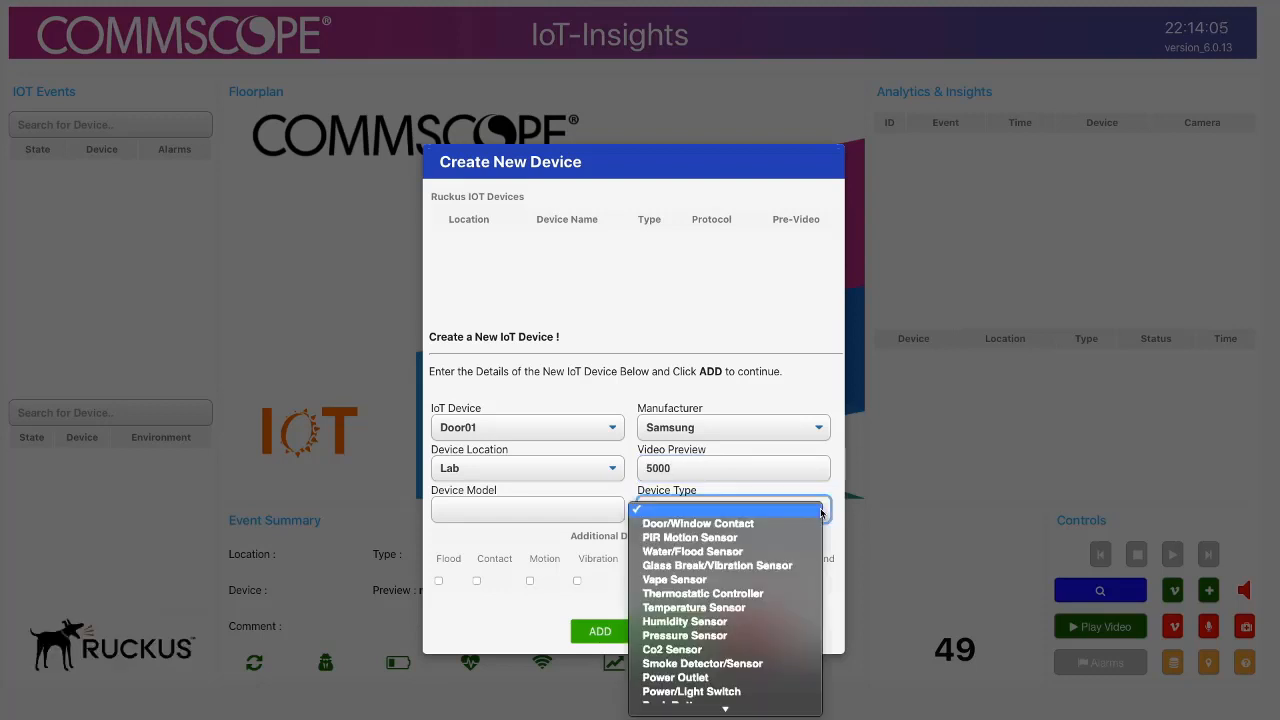
left_click(696, 524)
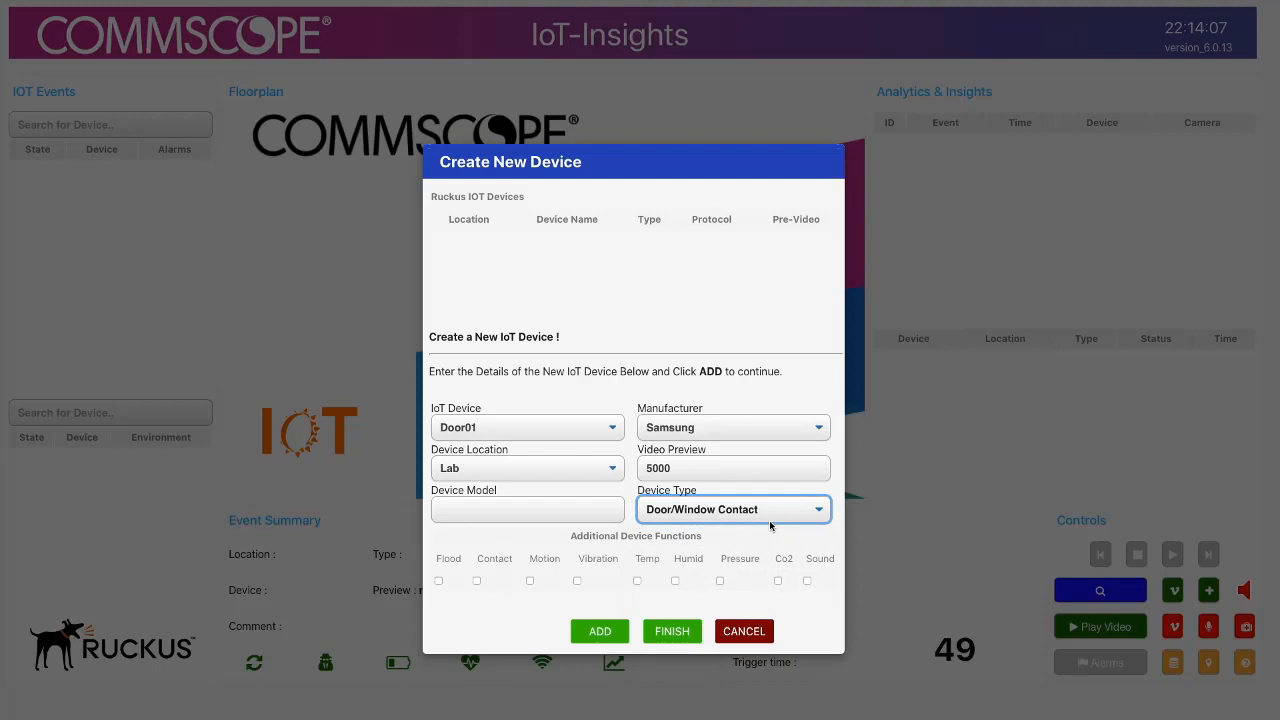
left_click(600, 632)
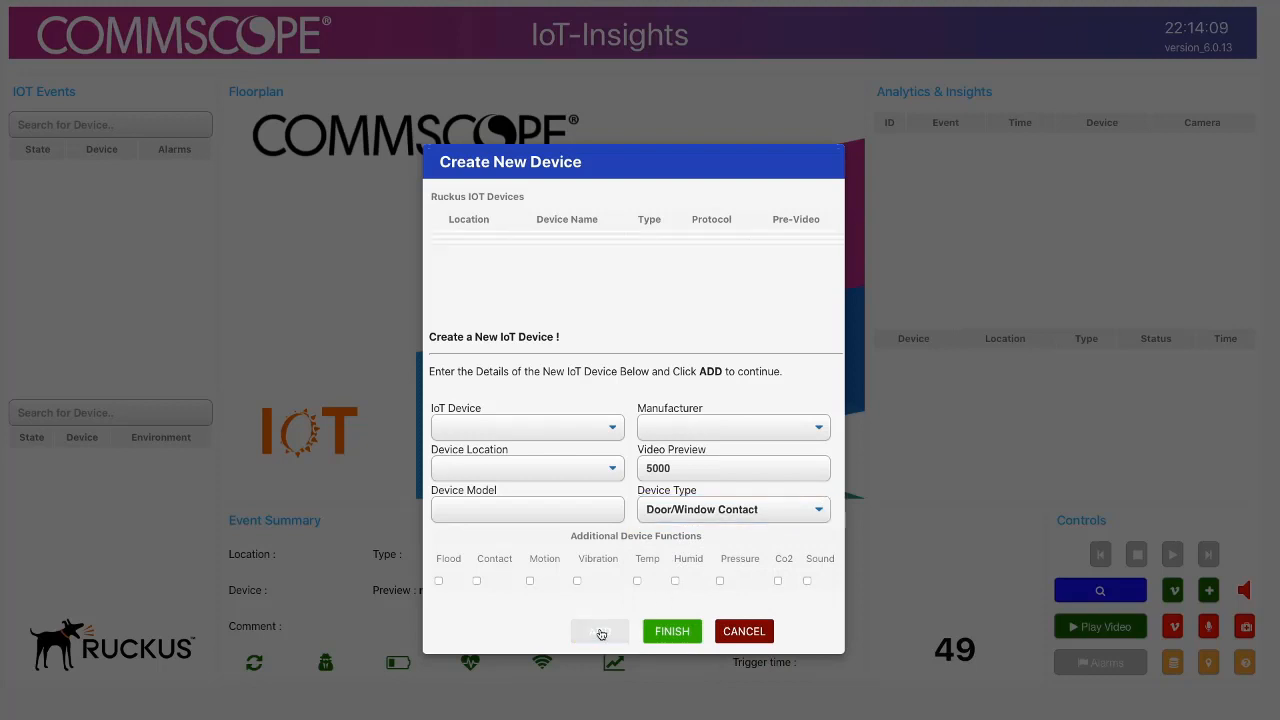
left_click(600, 630)
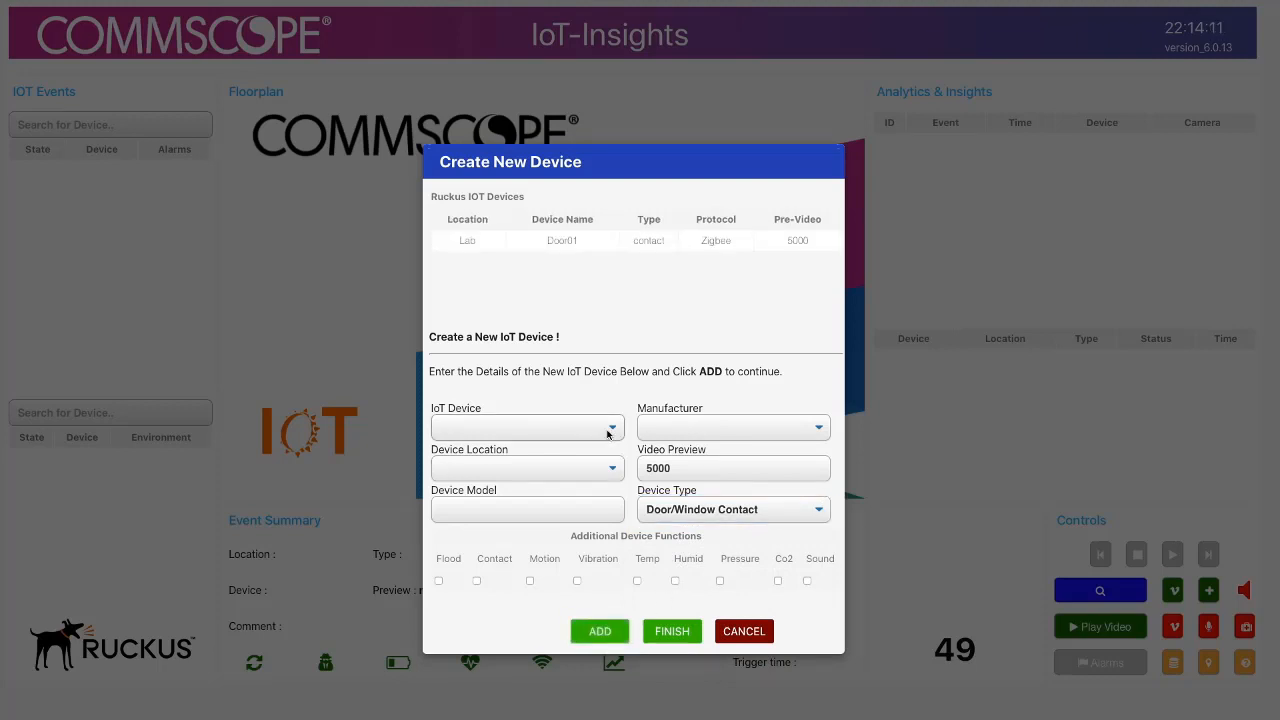
Step: Register Flood01 as a Samsung Water/Flood Sensor in the Lab
left_click(612, 428)
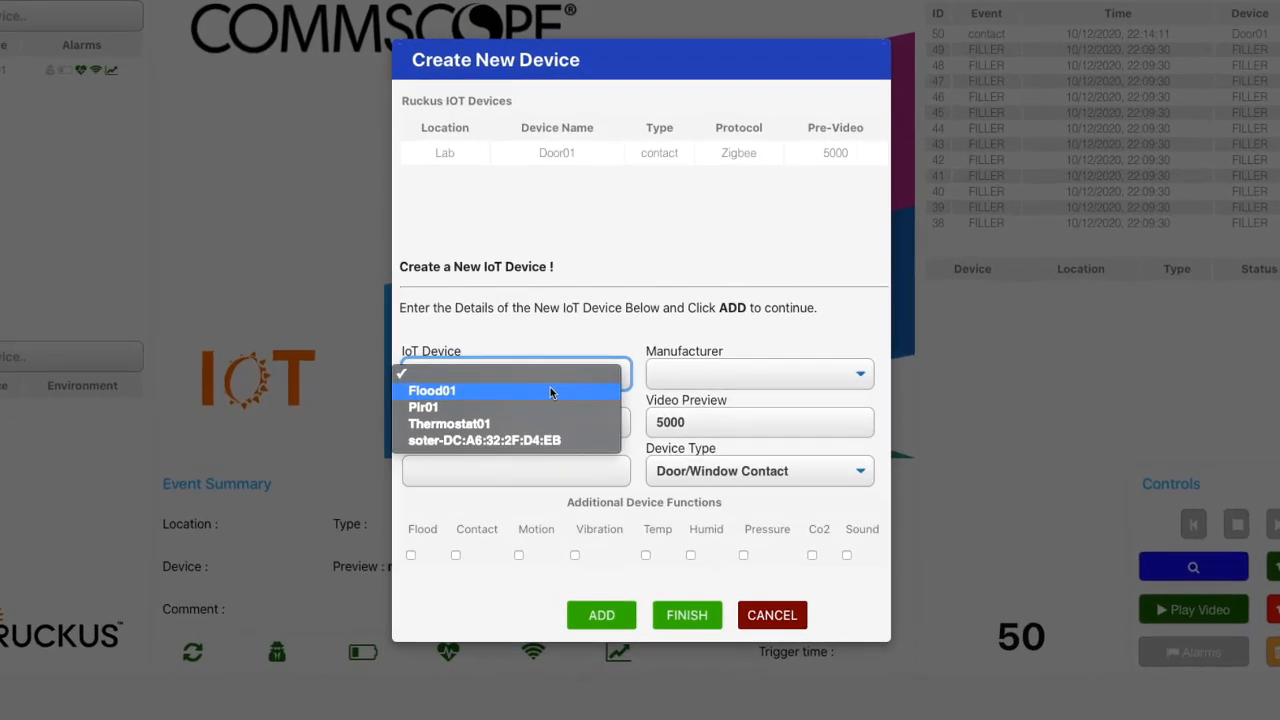
left_click(432, 390)
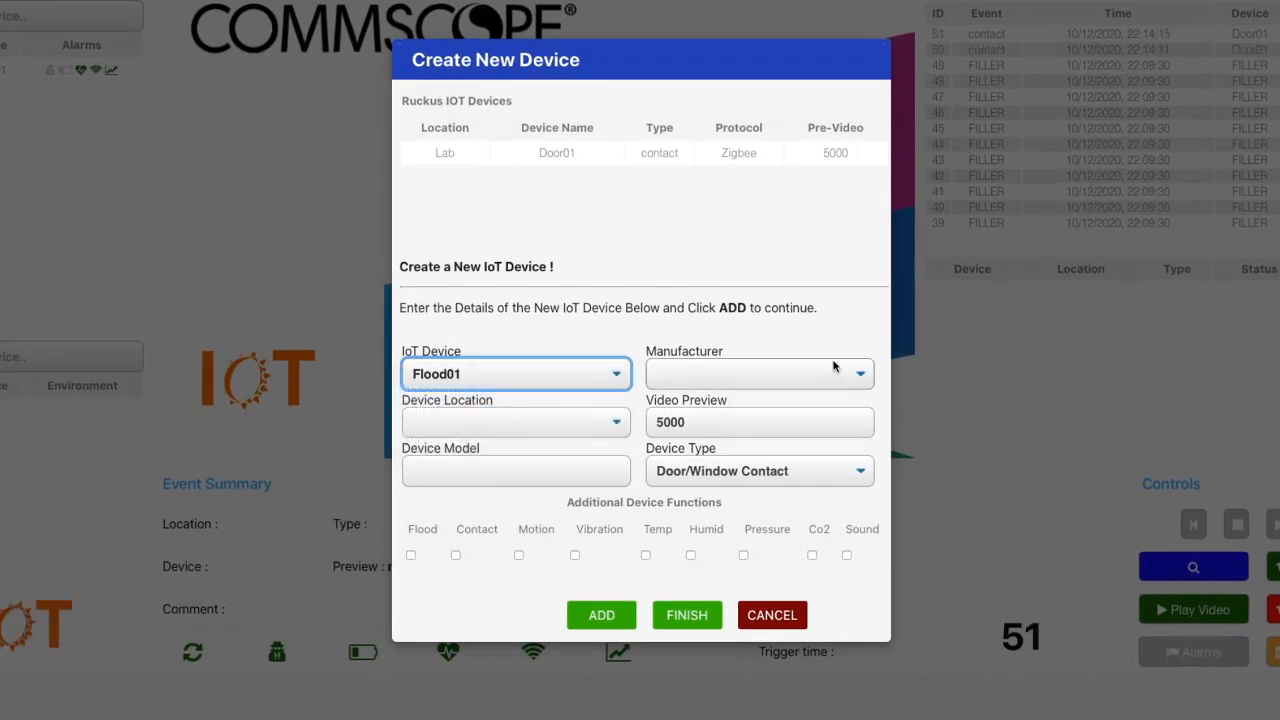
left_click(858, 374)
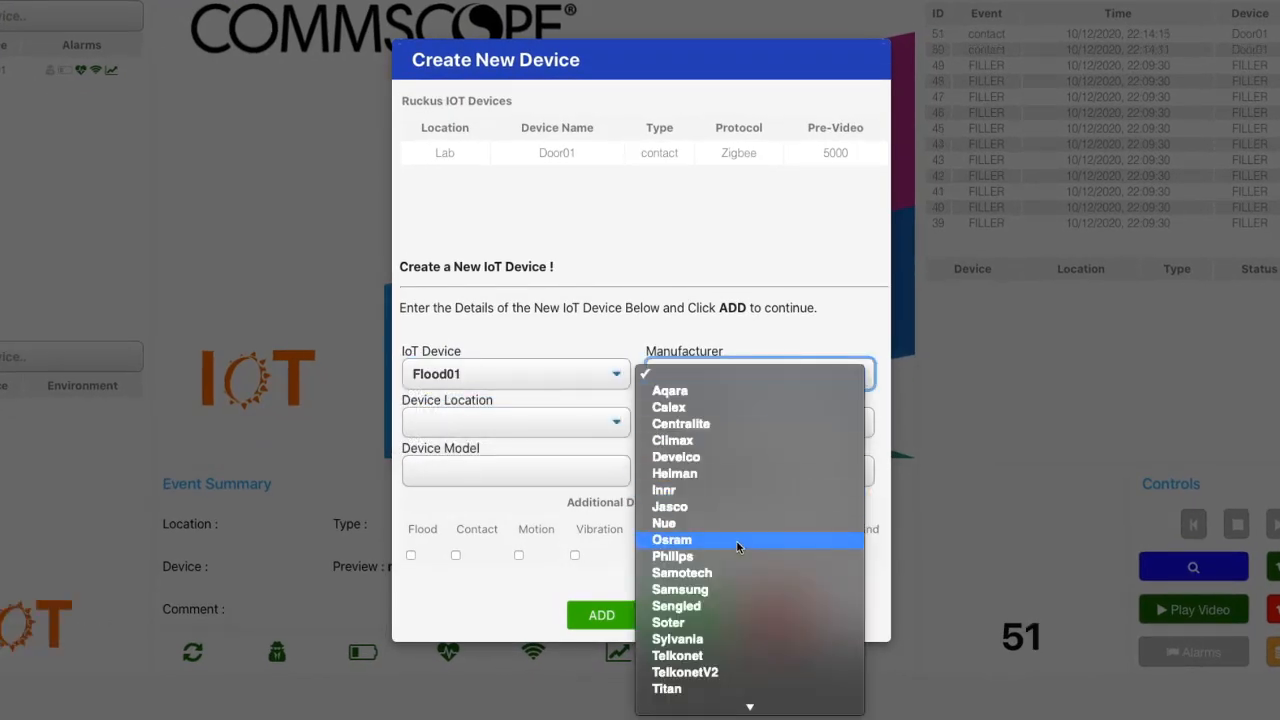
left_click(680, 588)
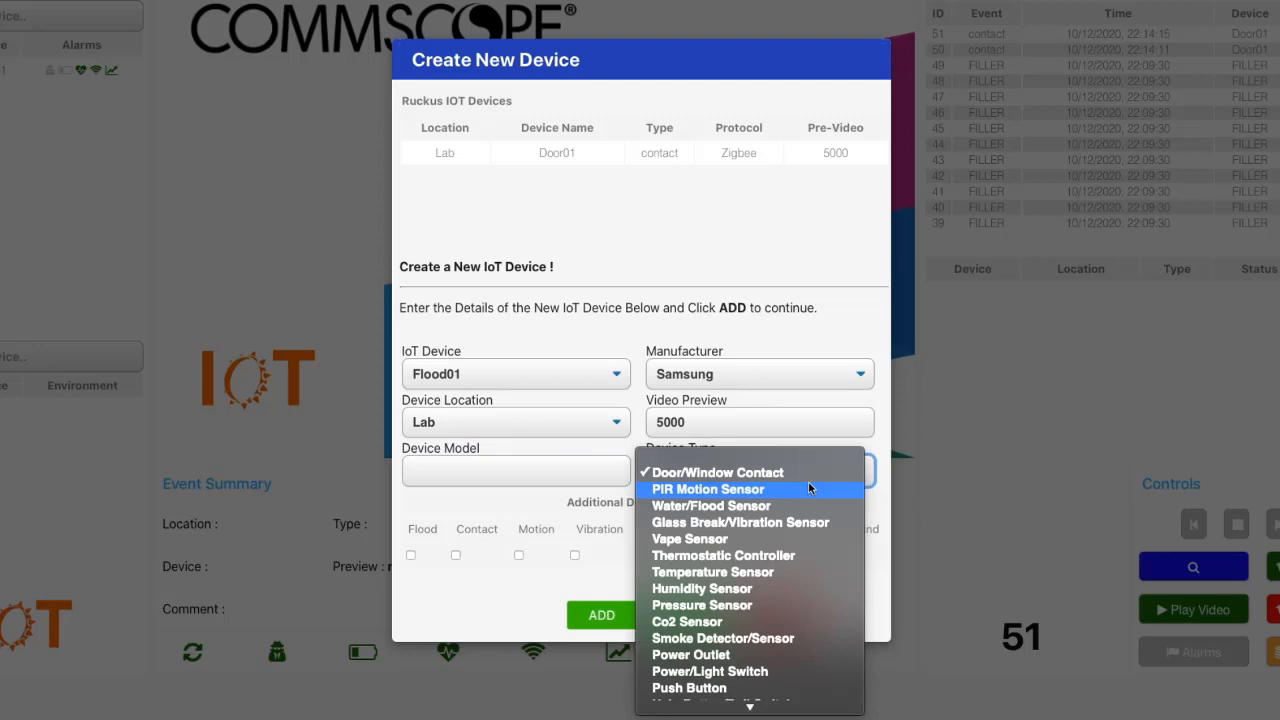
left_click(712, 504)
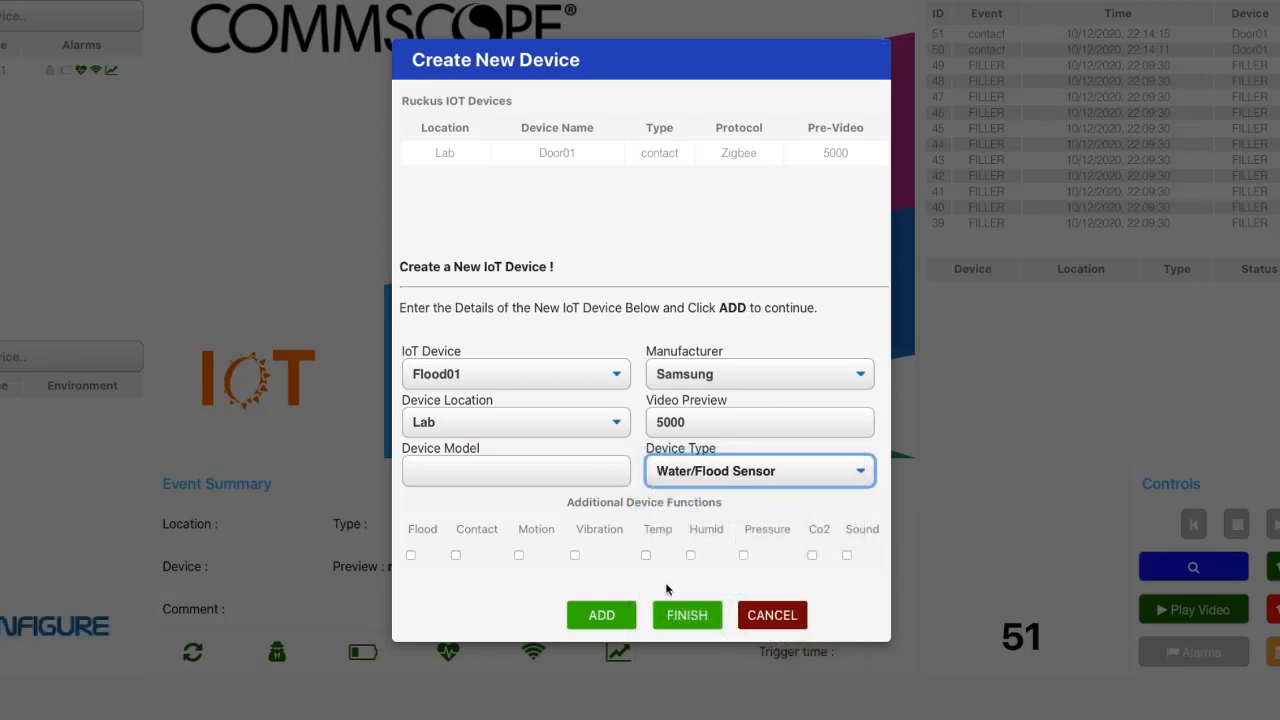
left_click(600, 616)
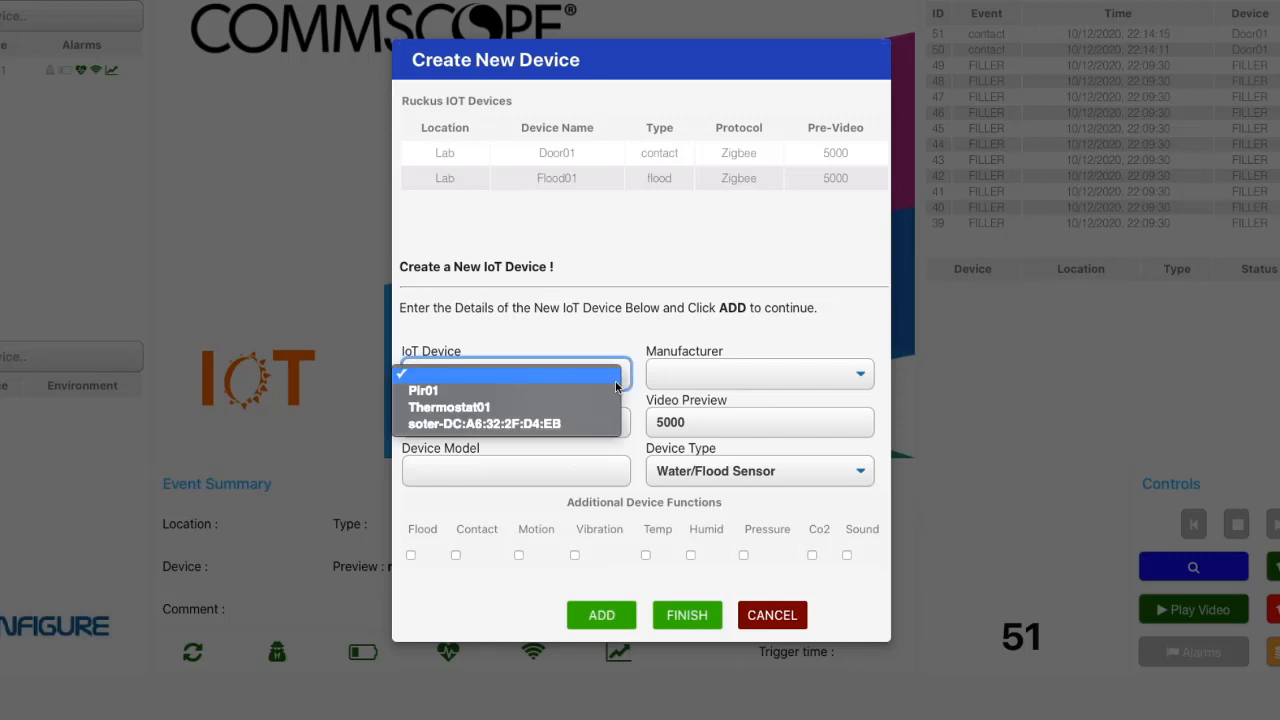
Step: Register Pir01 as a Samotech PIR Motion Sensor in the Lab
left_click(424, 390)
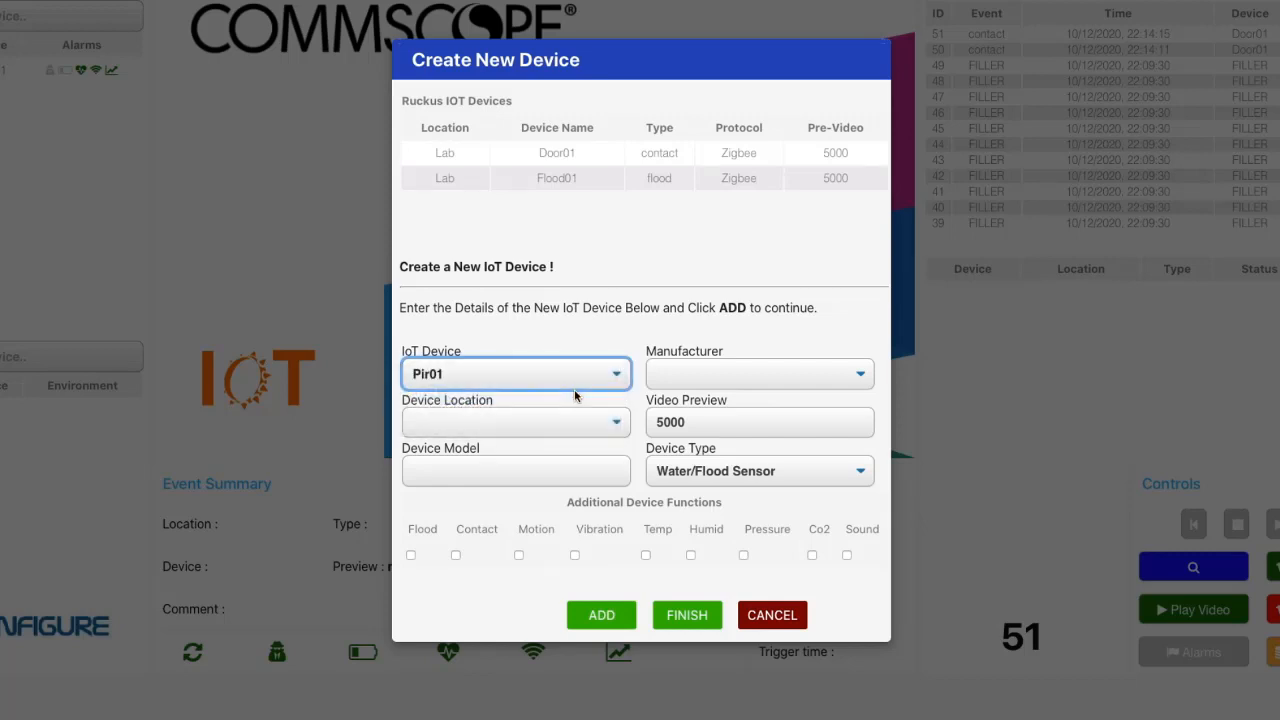
left_click(856, 374)
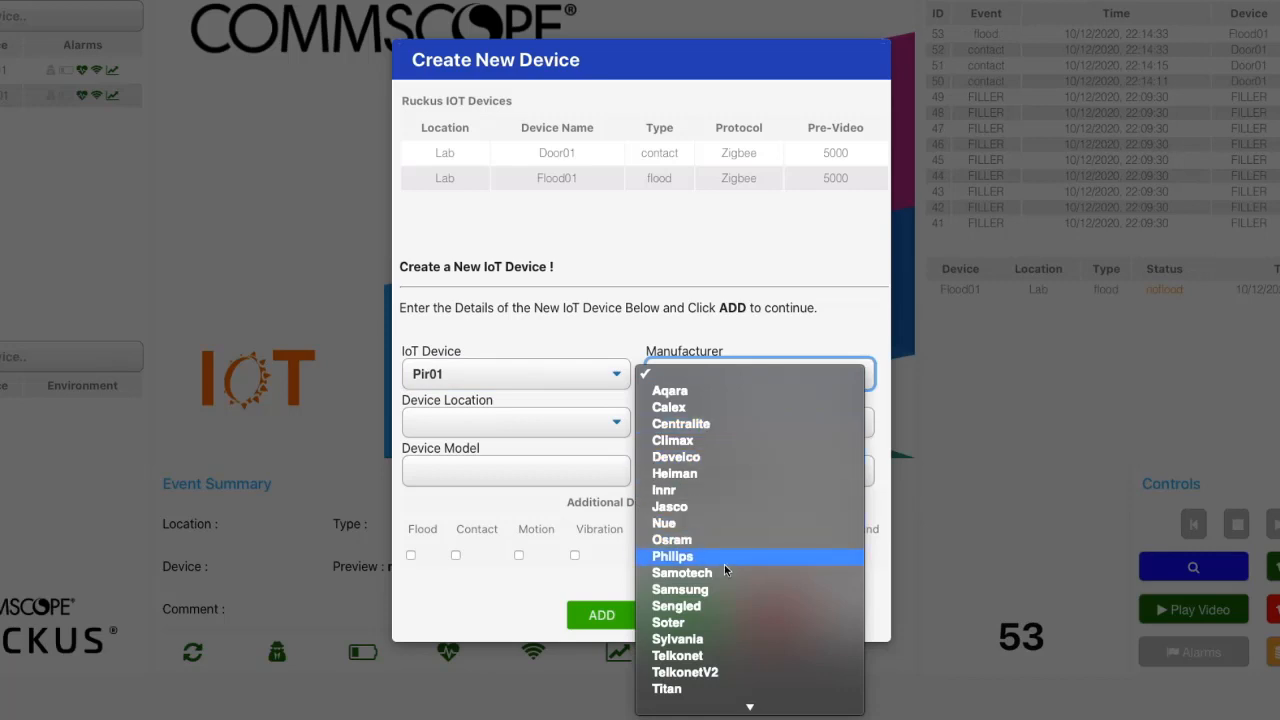
left_click(680, 572)
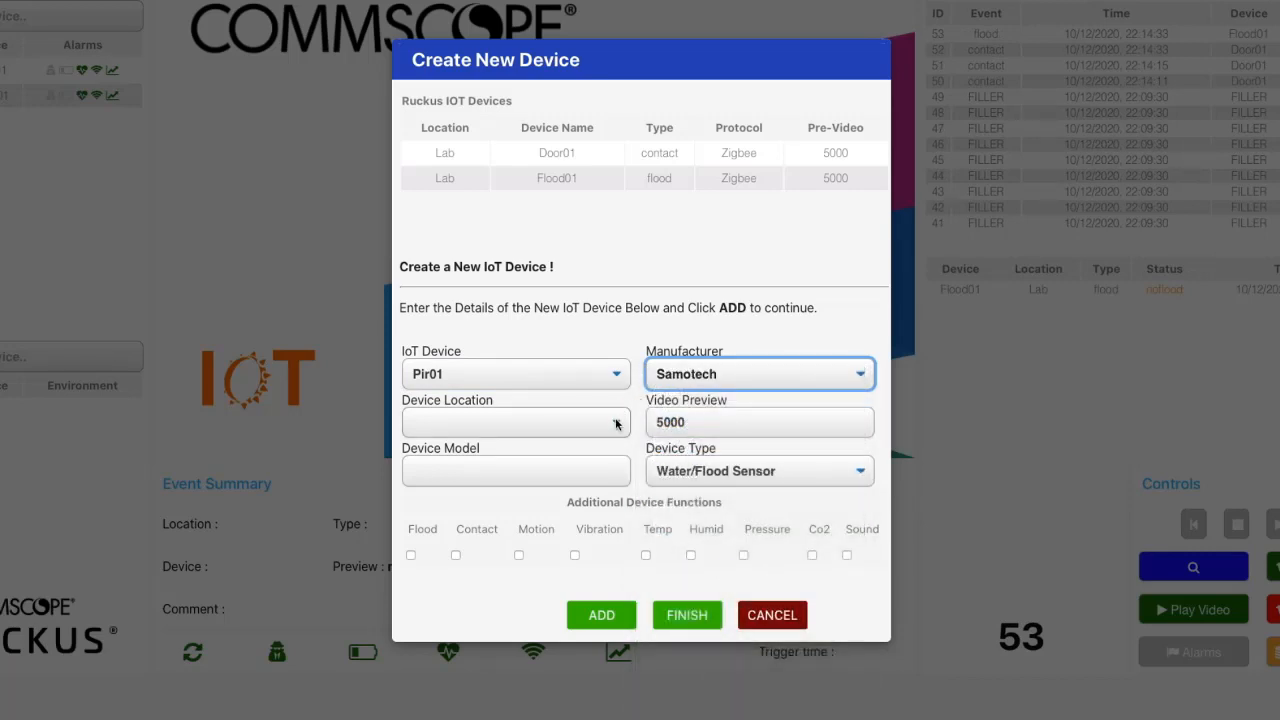
left_click(516, 420)
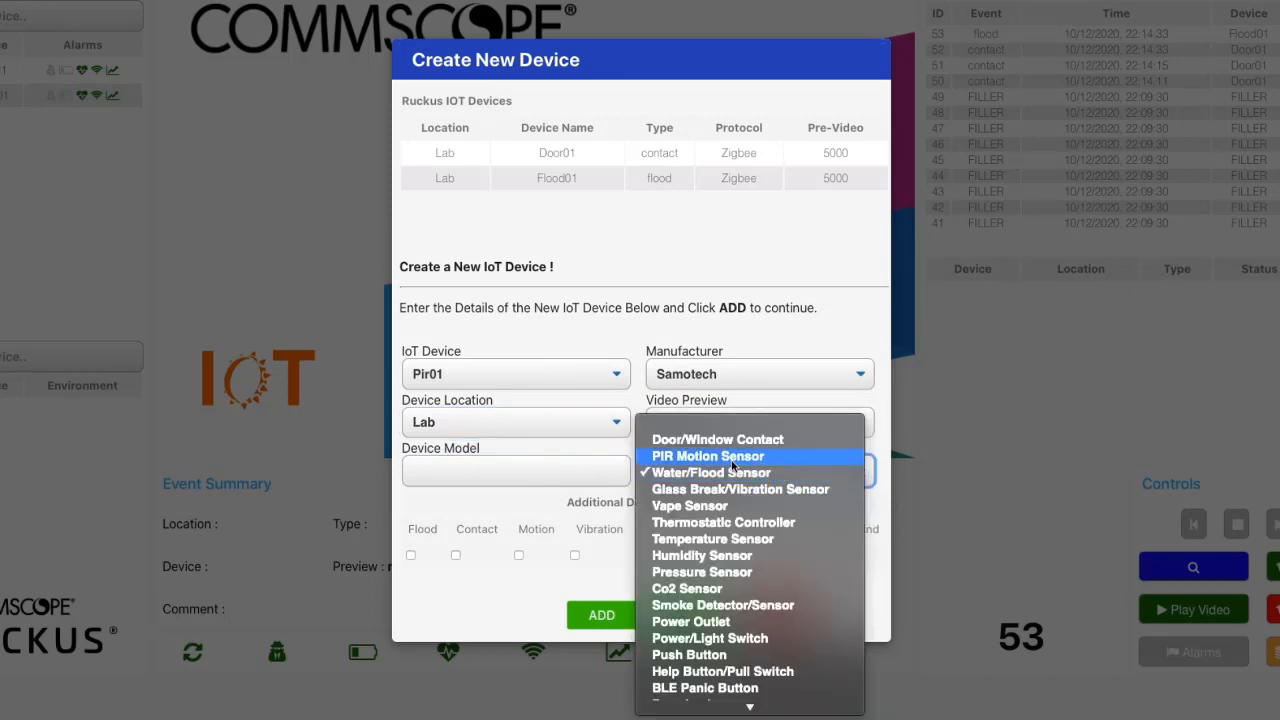
left_click(704, 456)
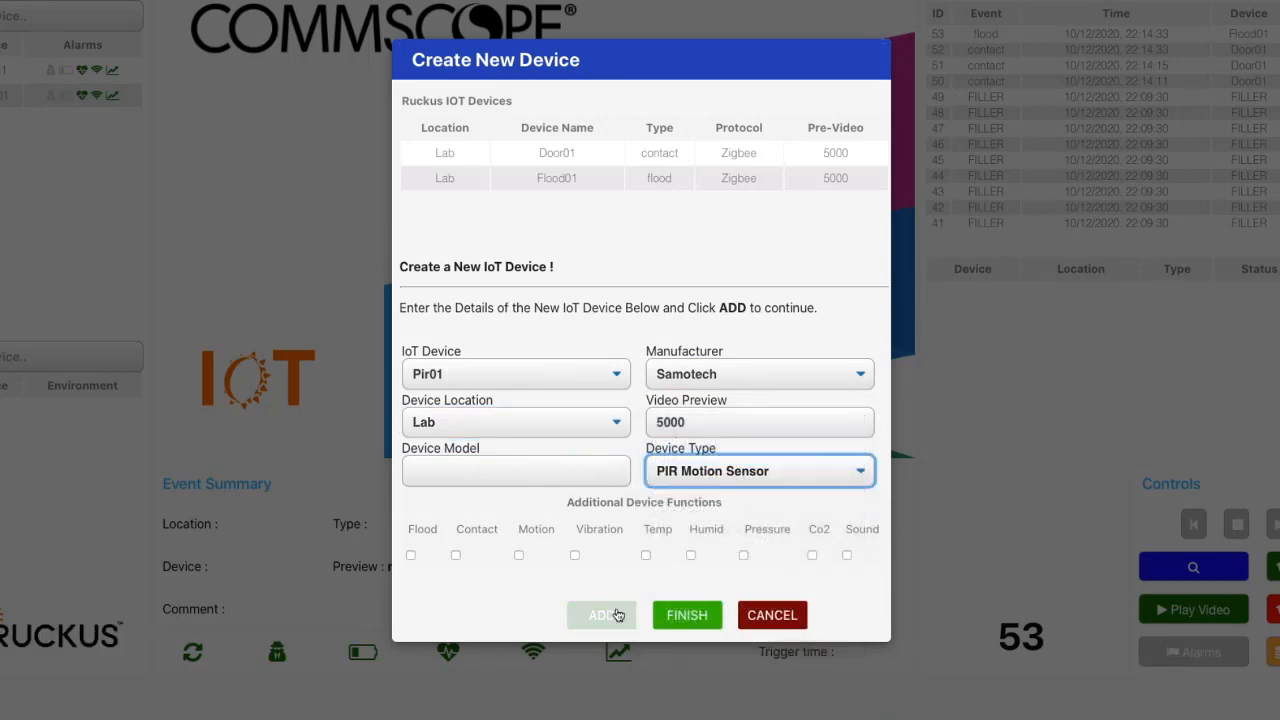
left_click(600, 616)
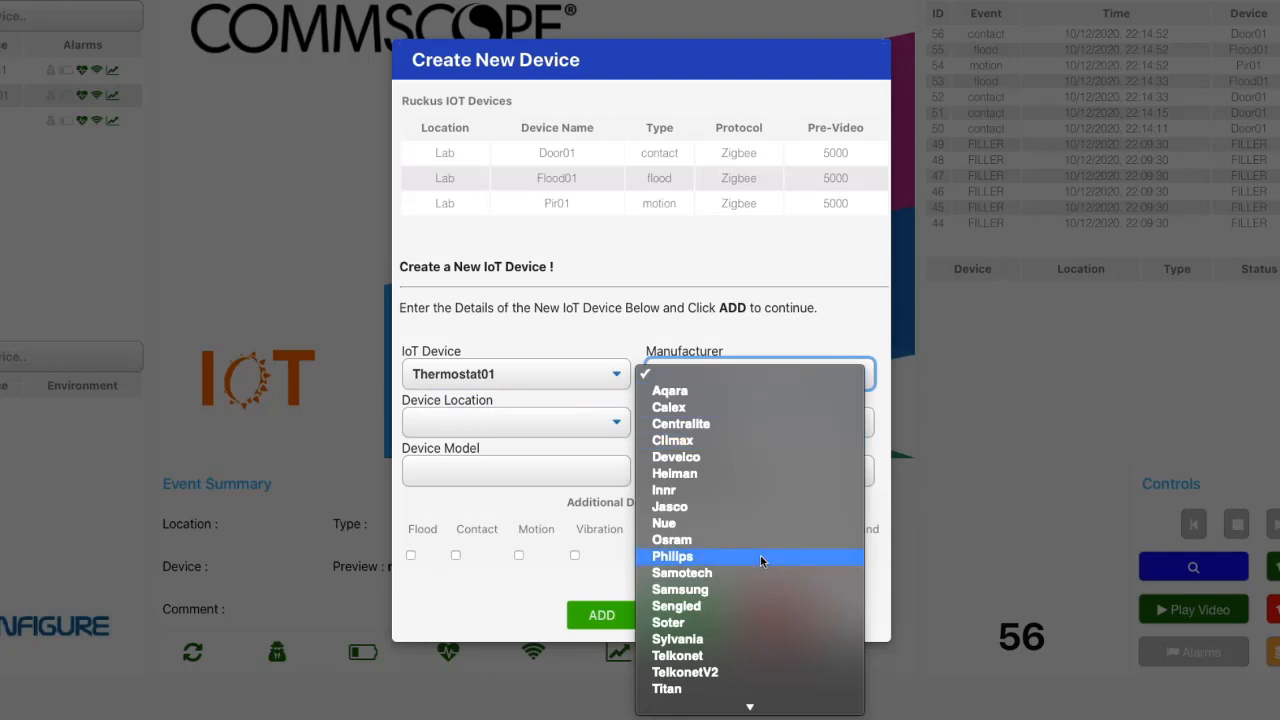
Step: Set Thermostat01 as a Telkonet Thermostatic Controller in the Lab, model EcoInsight
left_click(676, 656)
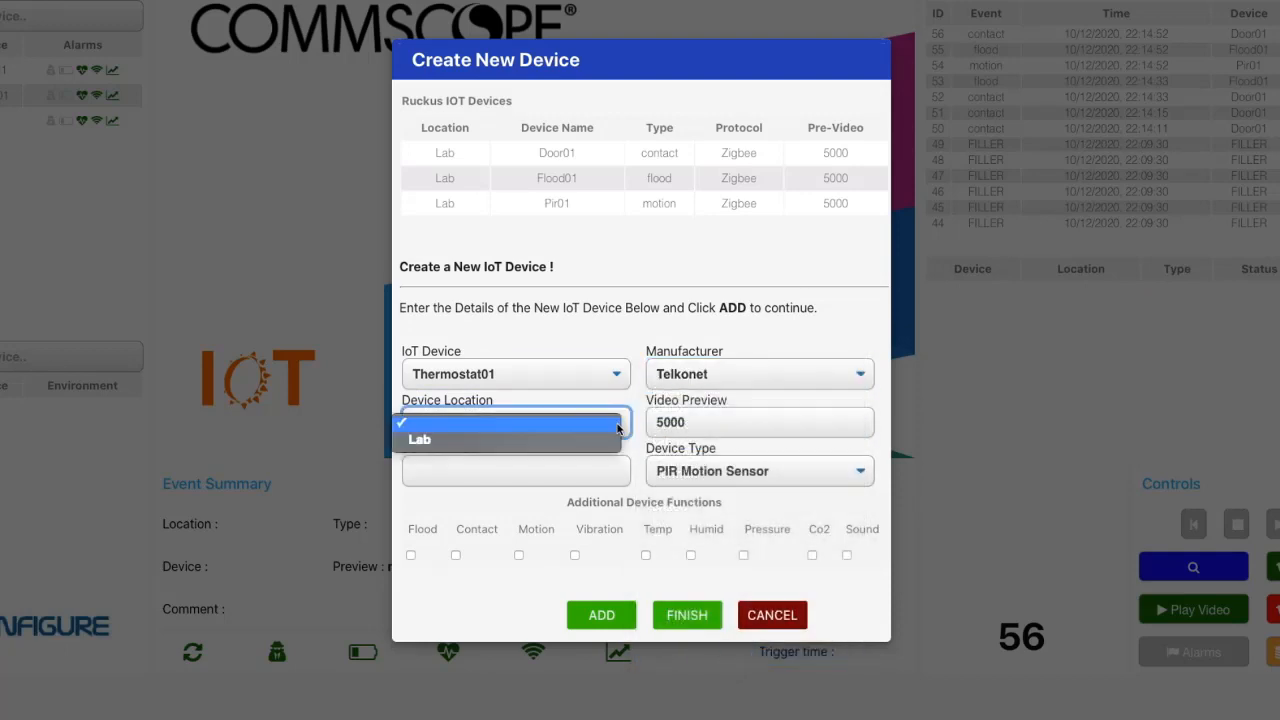
left_click(858, 472)
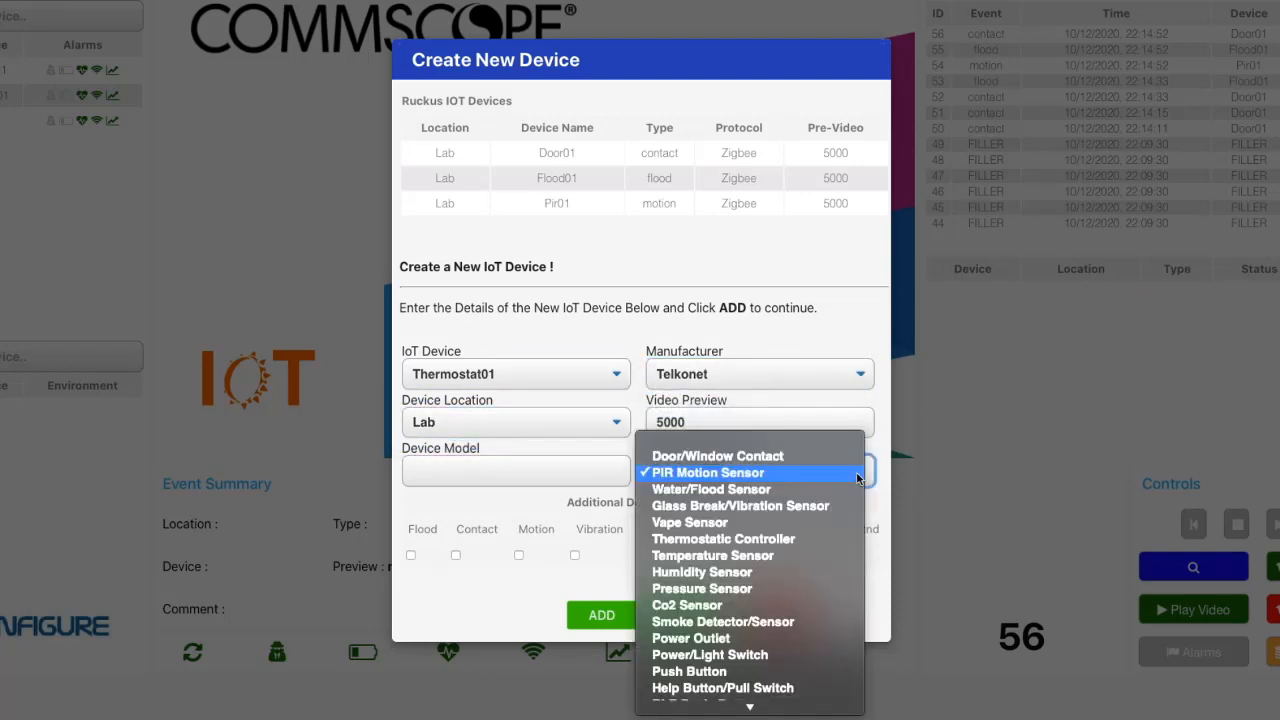
left_click(722, 538)
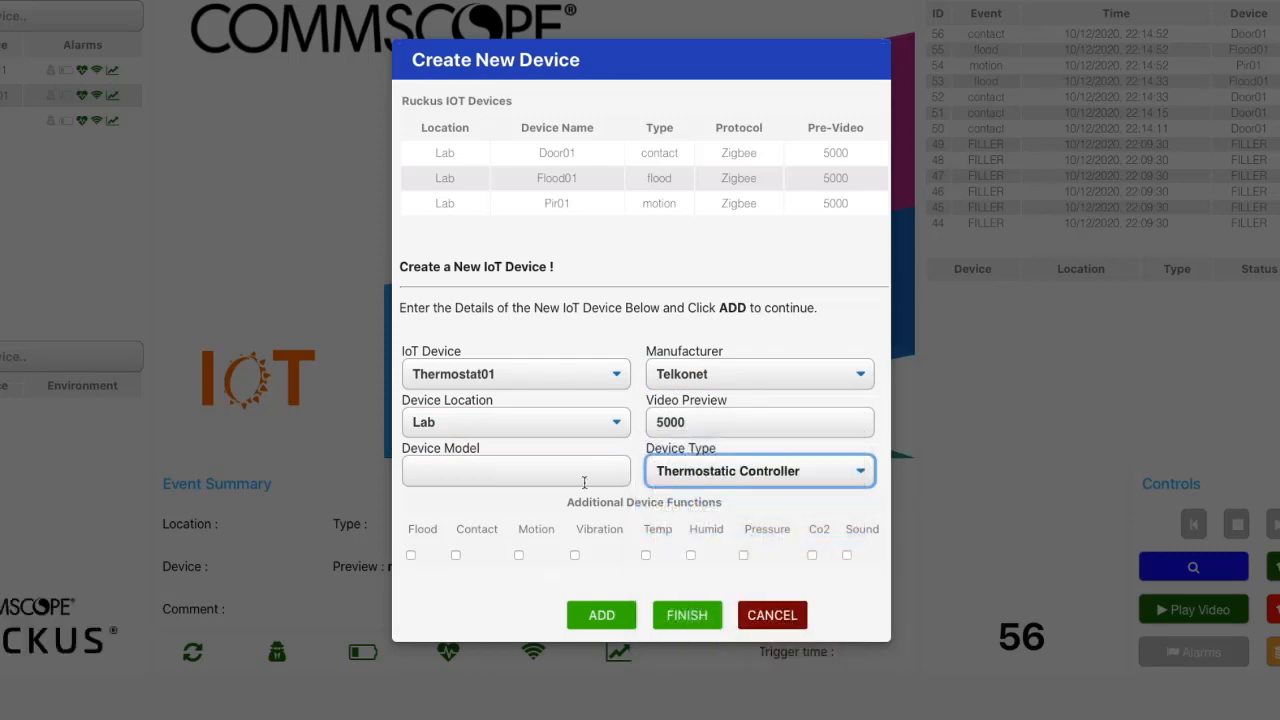
left_click(516, 470)
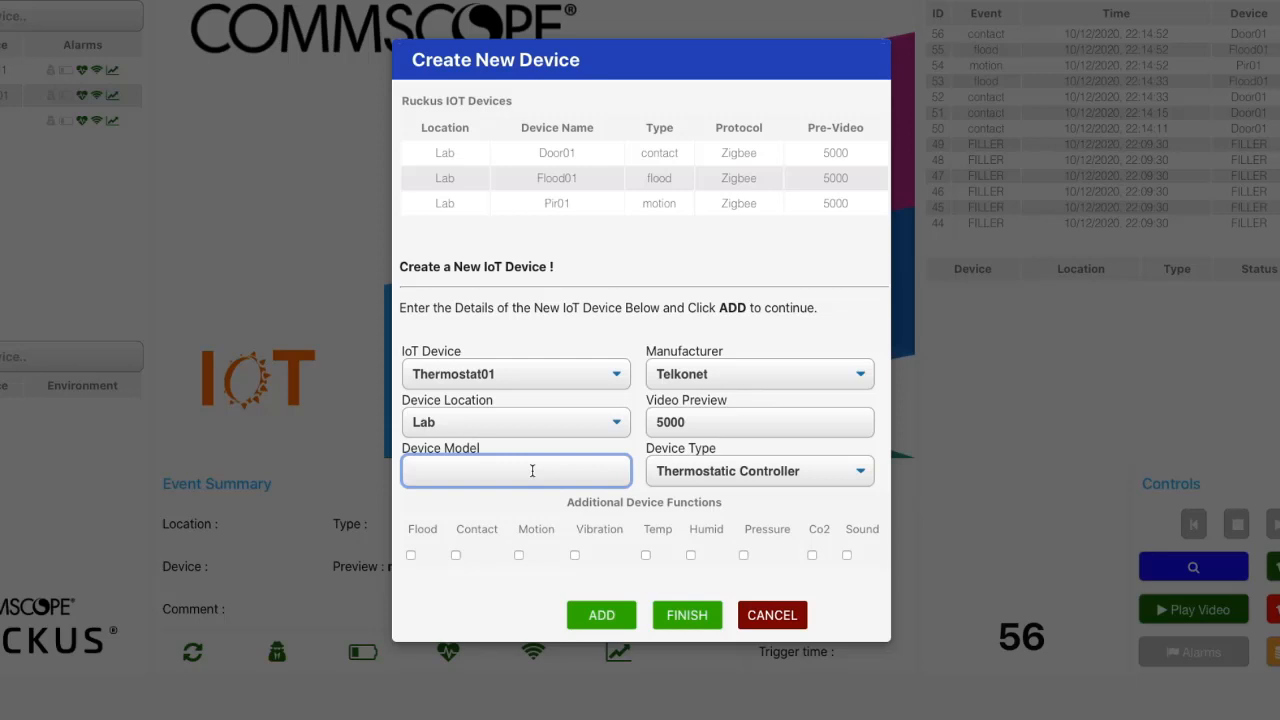
left_click(516, 470)
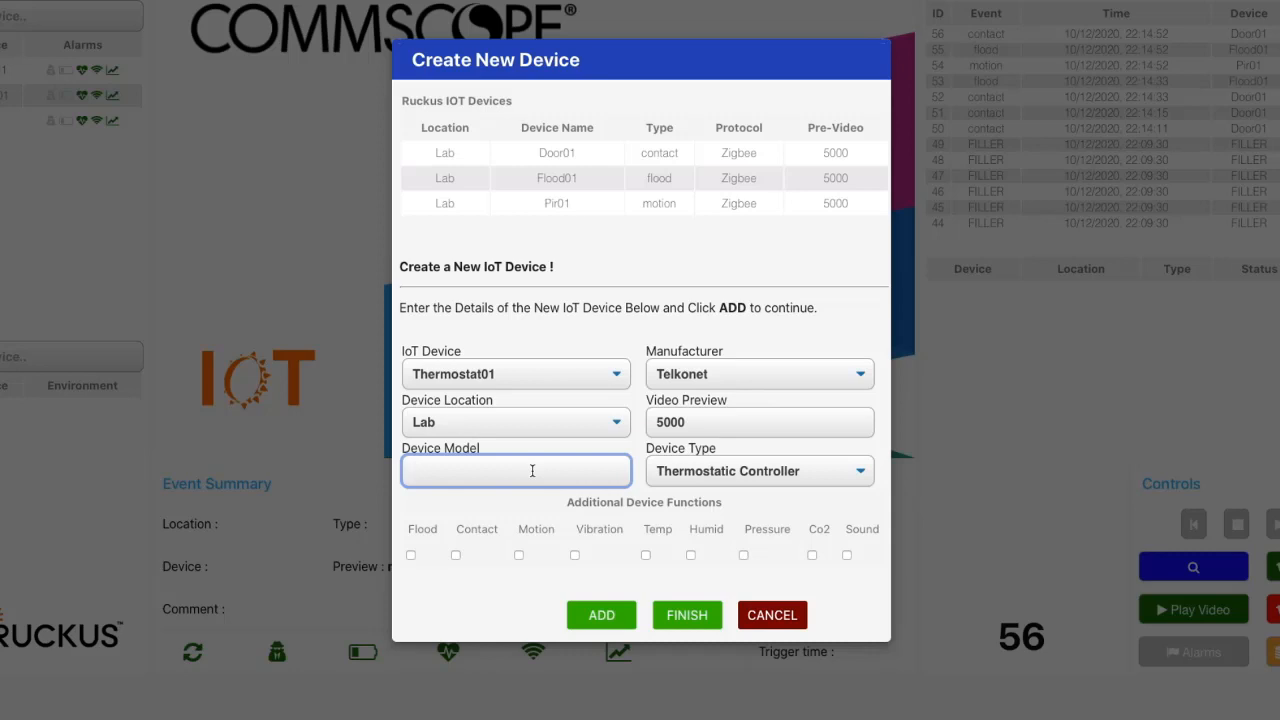
type("Eco")
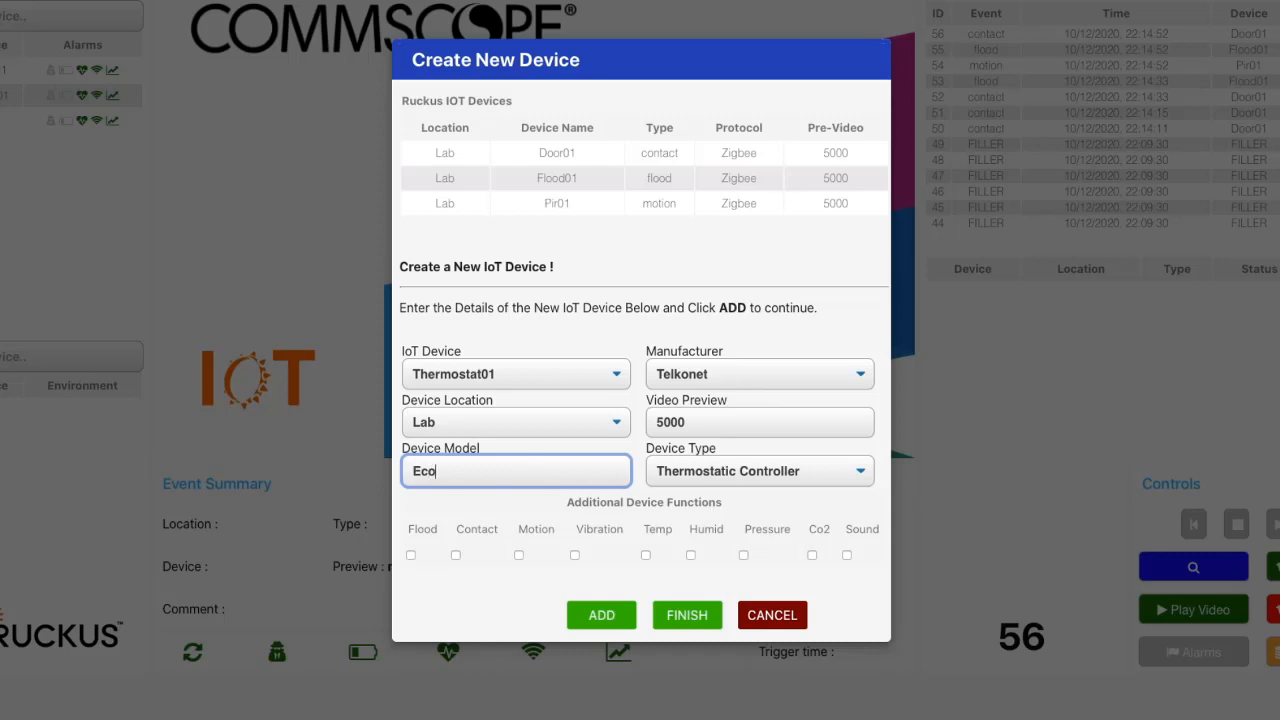
type("Insight")
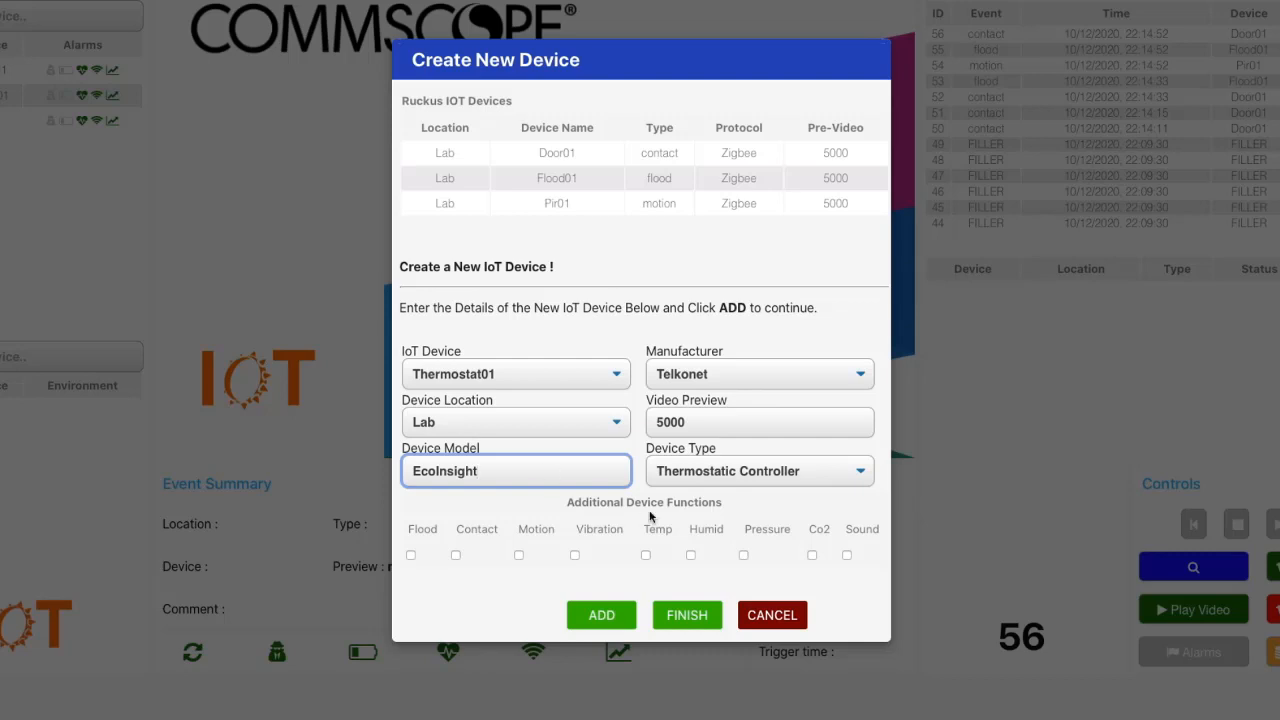
Step: Enable Temp and Humid functions, add Thermostat01 and finish device setup
left_click(644, 556)
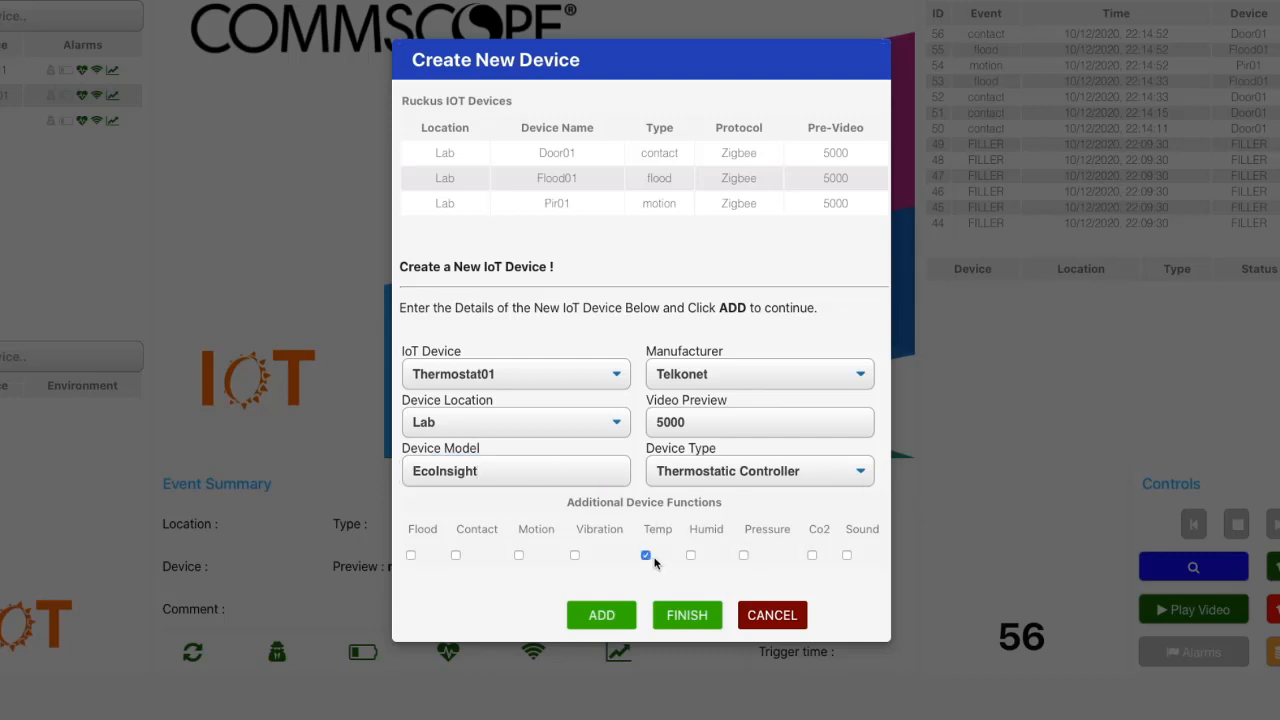
left_click(690, 556)
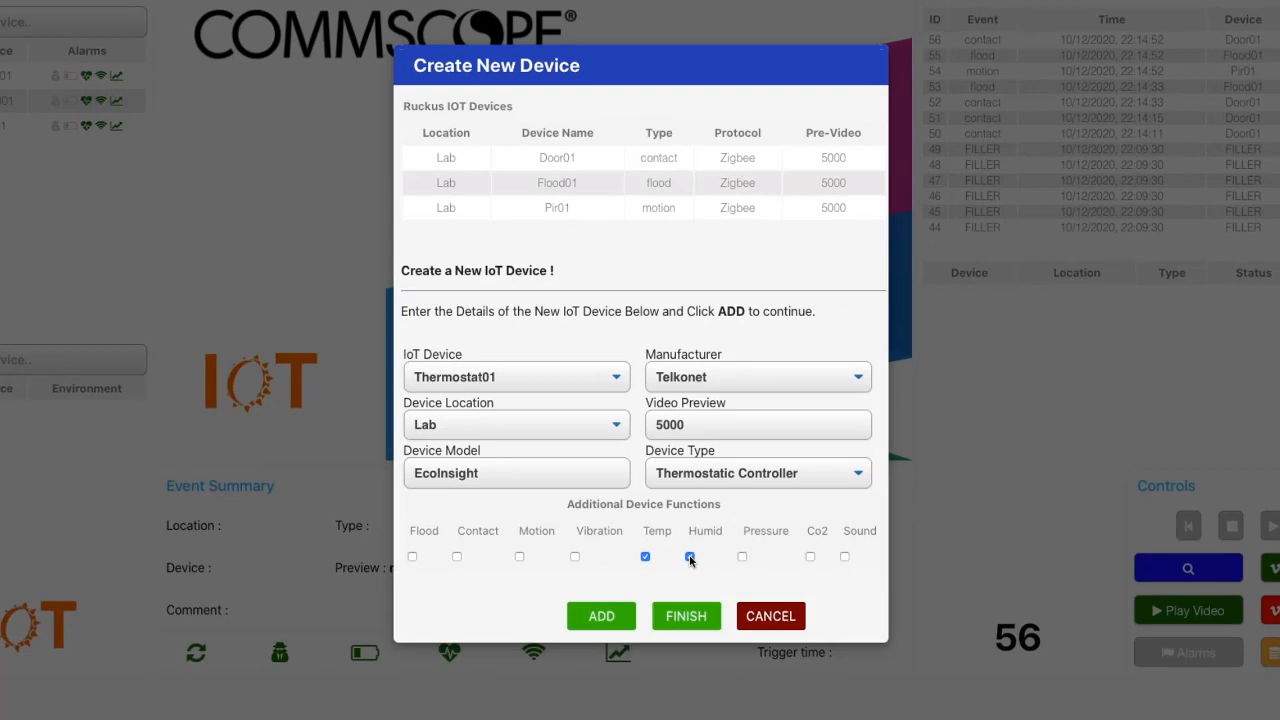
left_click(600, 616)
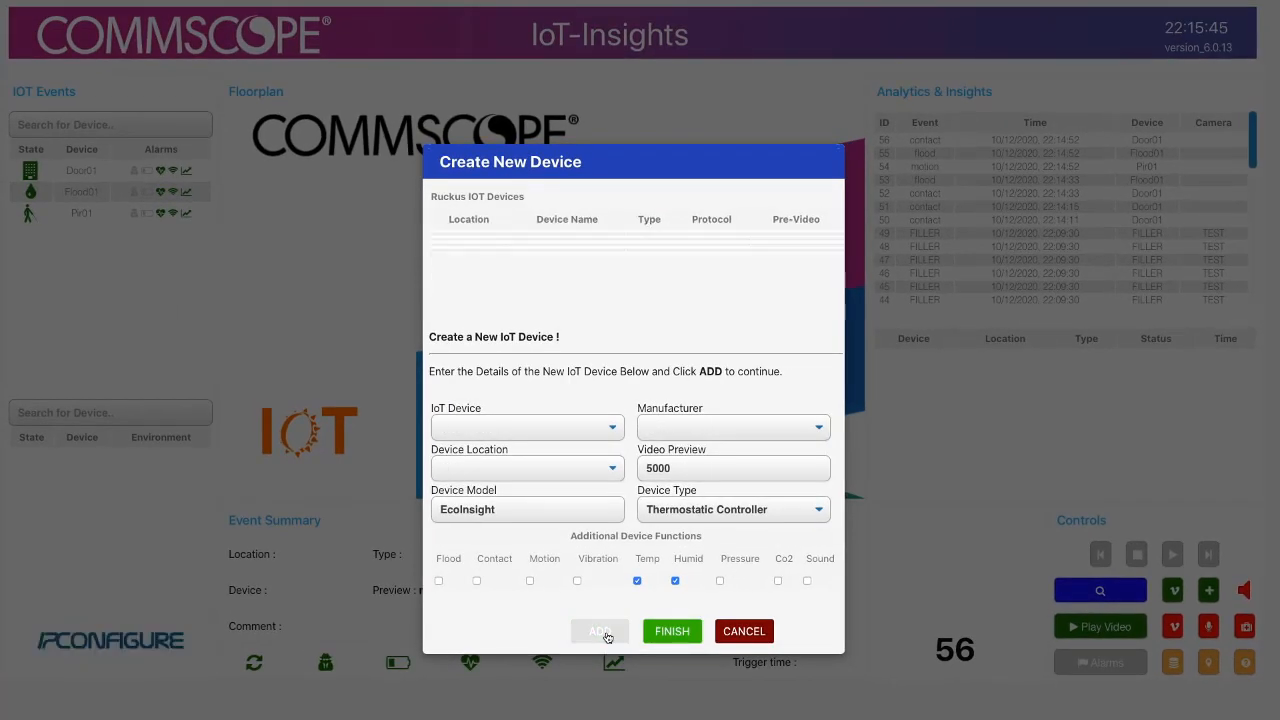
left_click(600, 632)
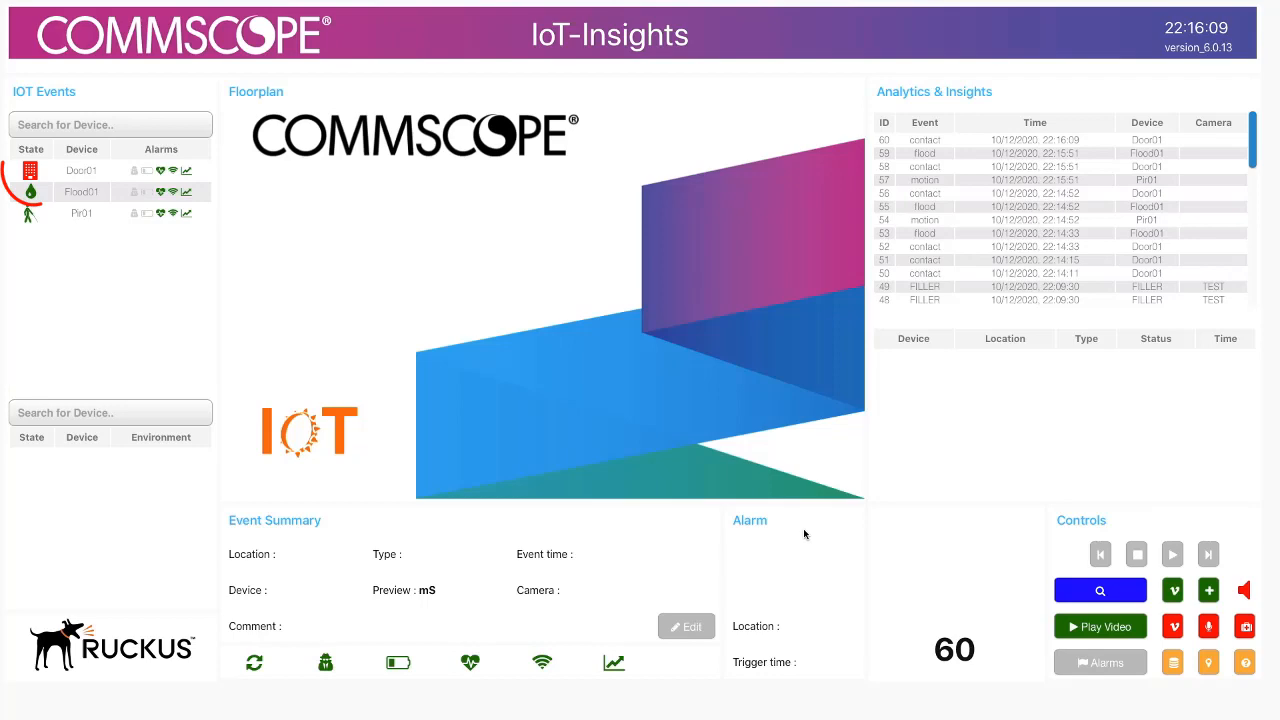
Step: Show the Event Summary of Door01's latest Lab contact event at 22:16:09
left_click(80, 170)
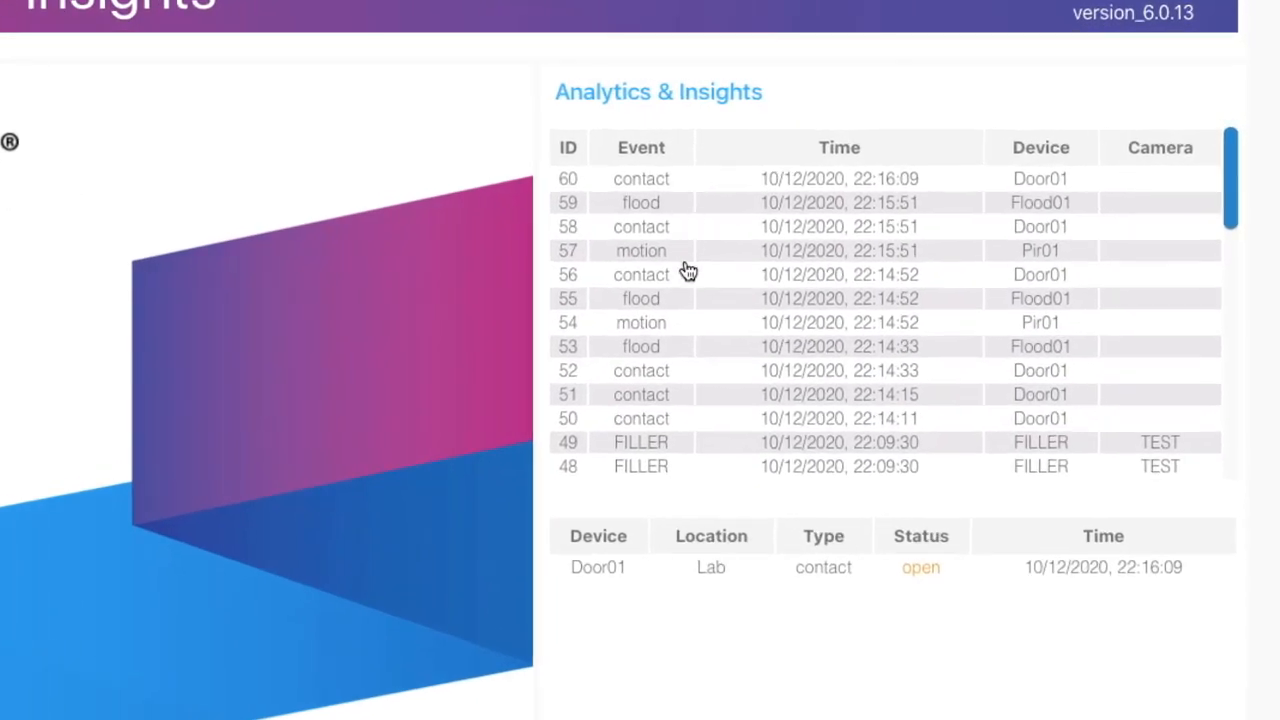
mouse_move(650, 198)
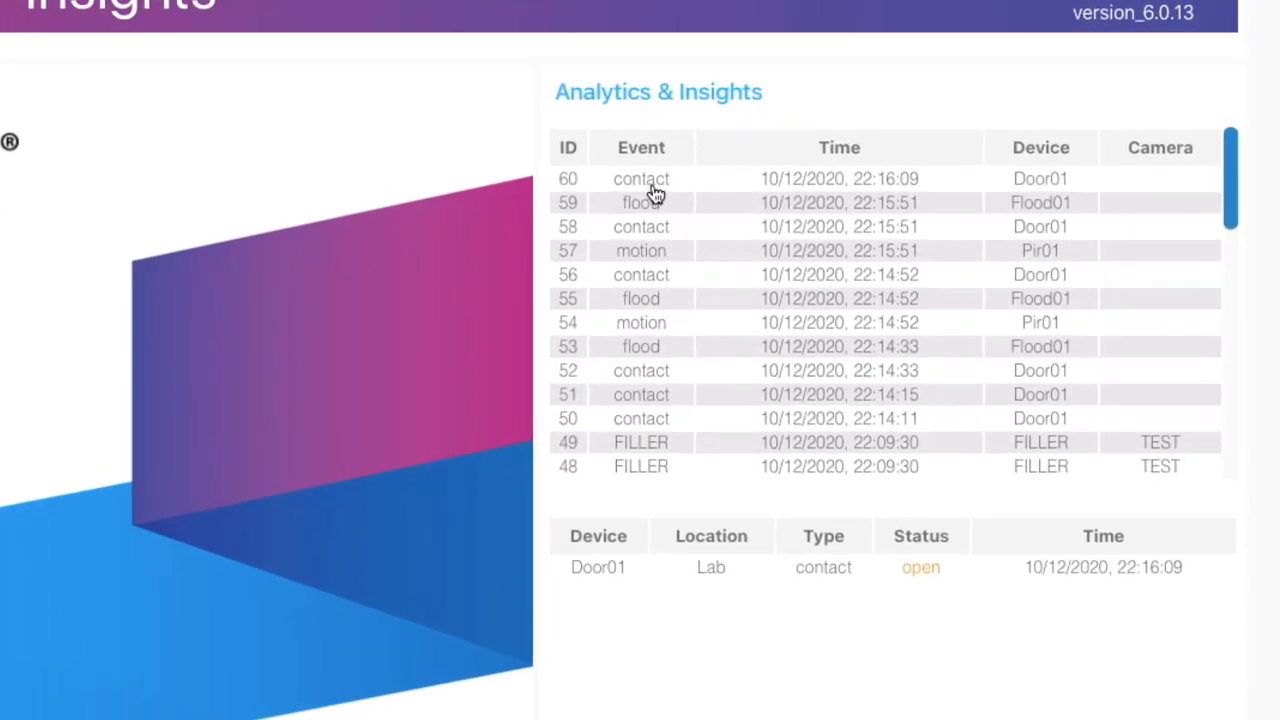
mouse_move(666, 588)
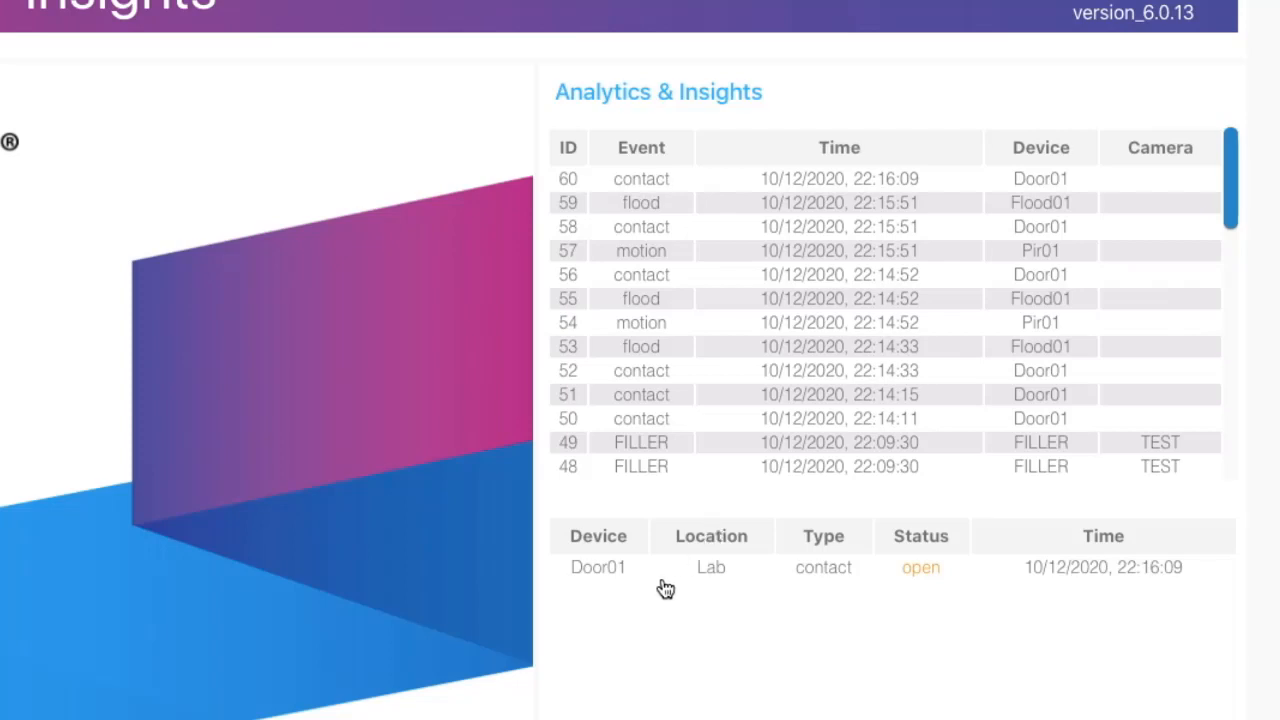
mouse_move(744, 590)
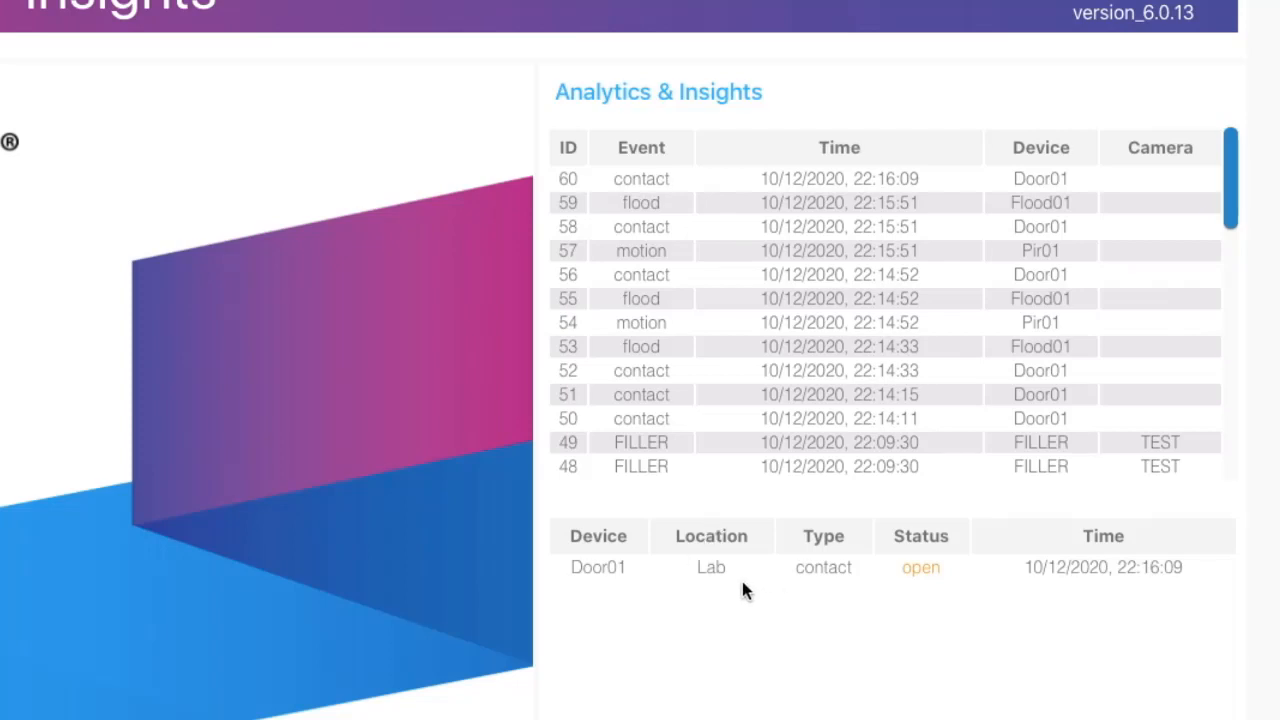
mouse_move(928, 590)
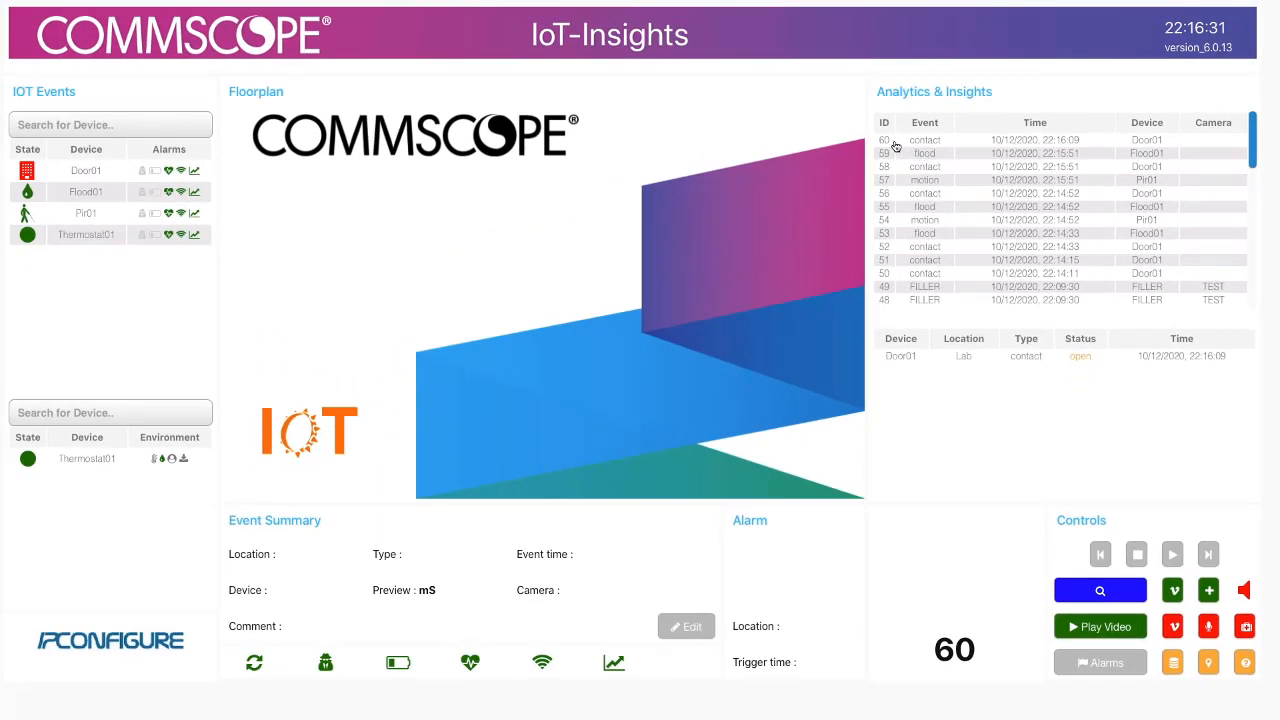
left_click(924, 140)
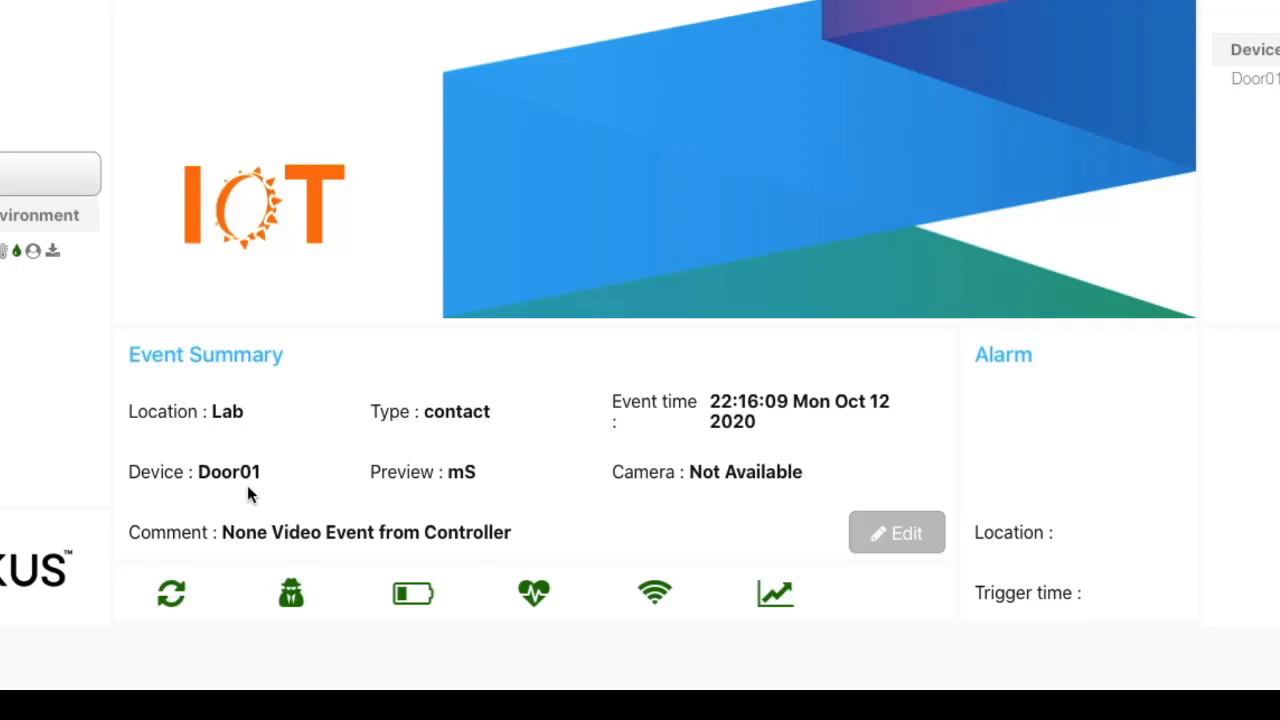
mouse_move(764, 440)
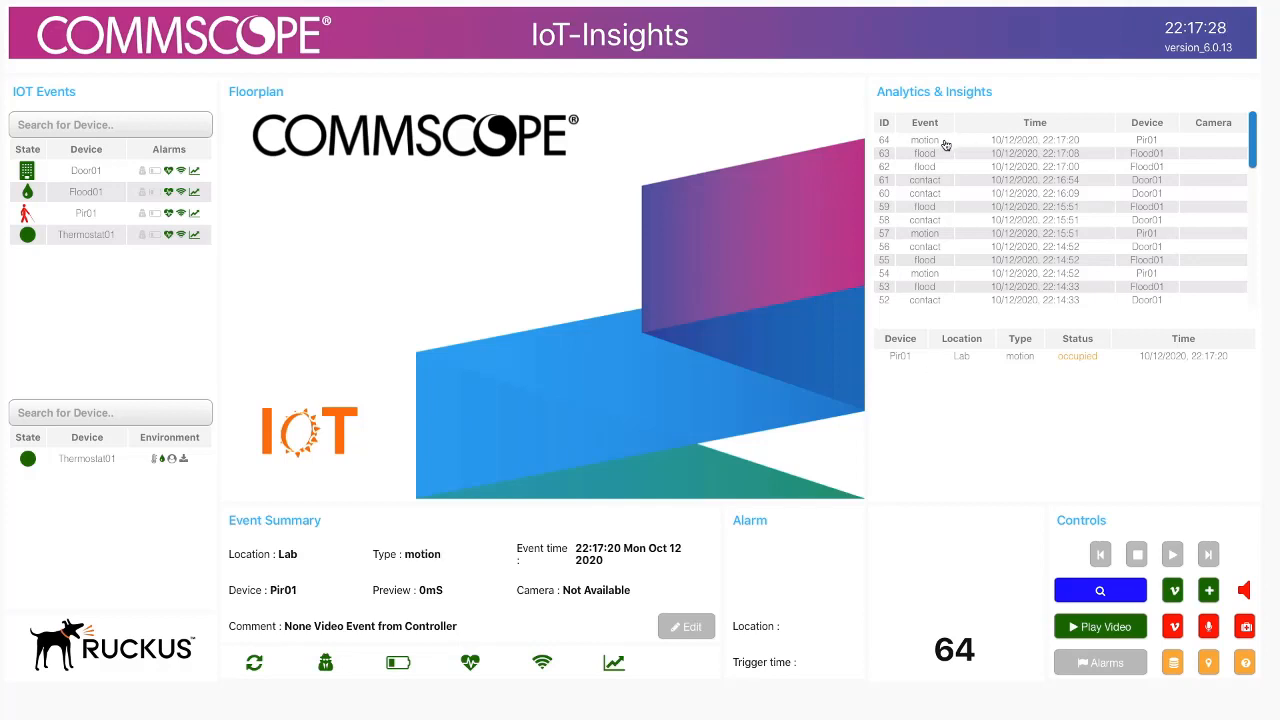
mouse_move(480, 578)
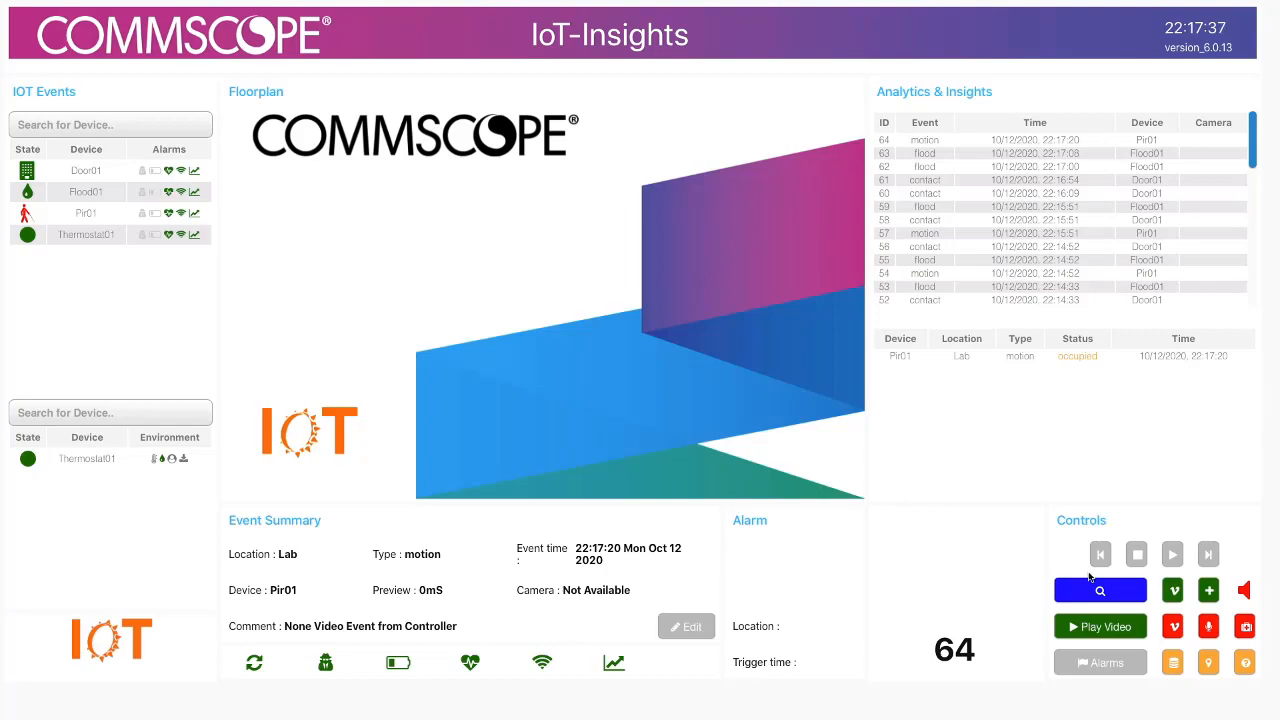
Step: Start an environmental-events search by location from the advanced search
left_click(1100, 590)
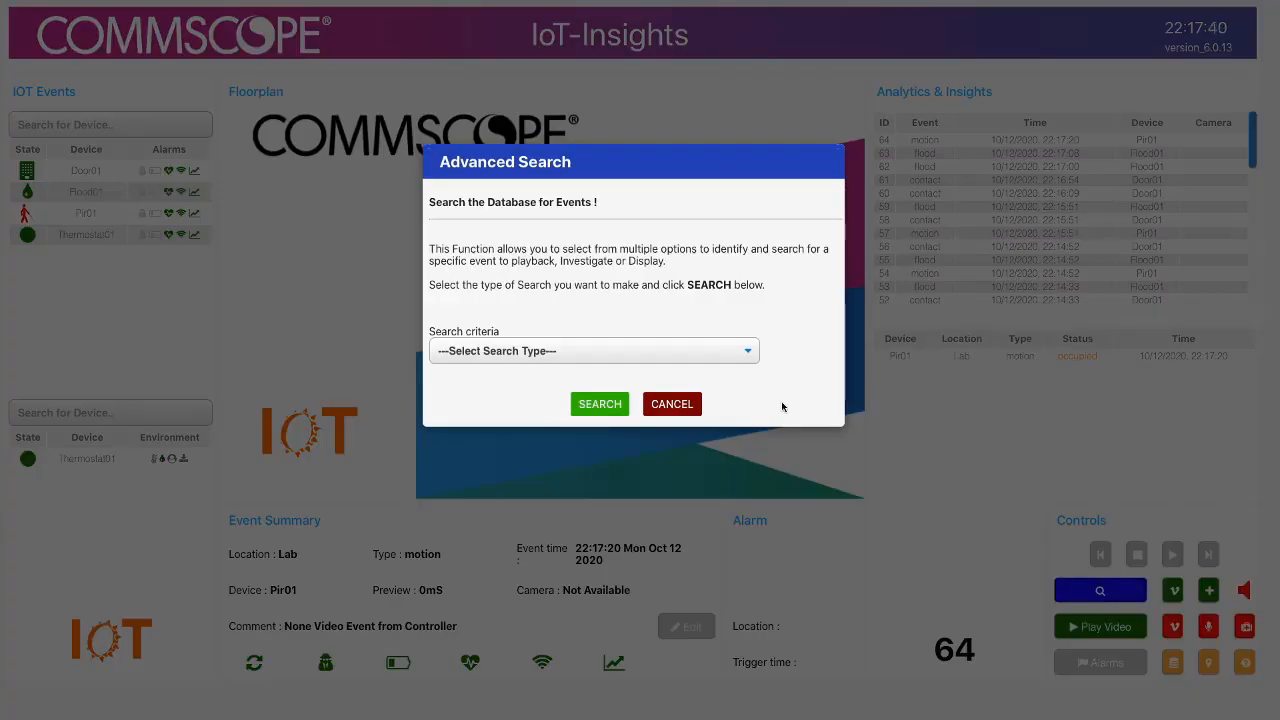
left_click(592, 350)
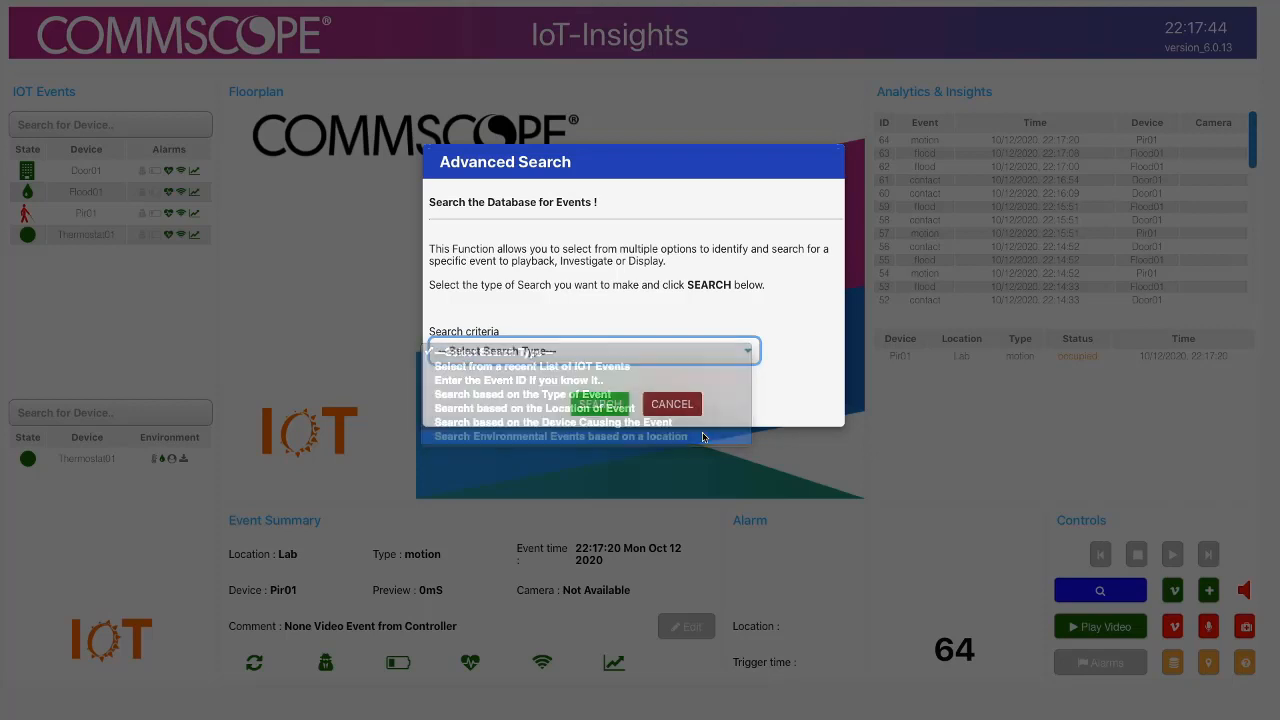
left_click(560, 436)
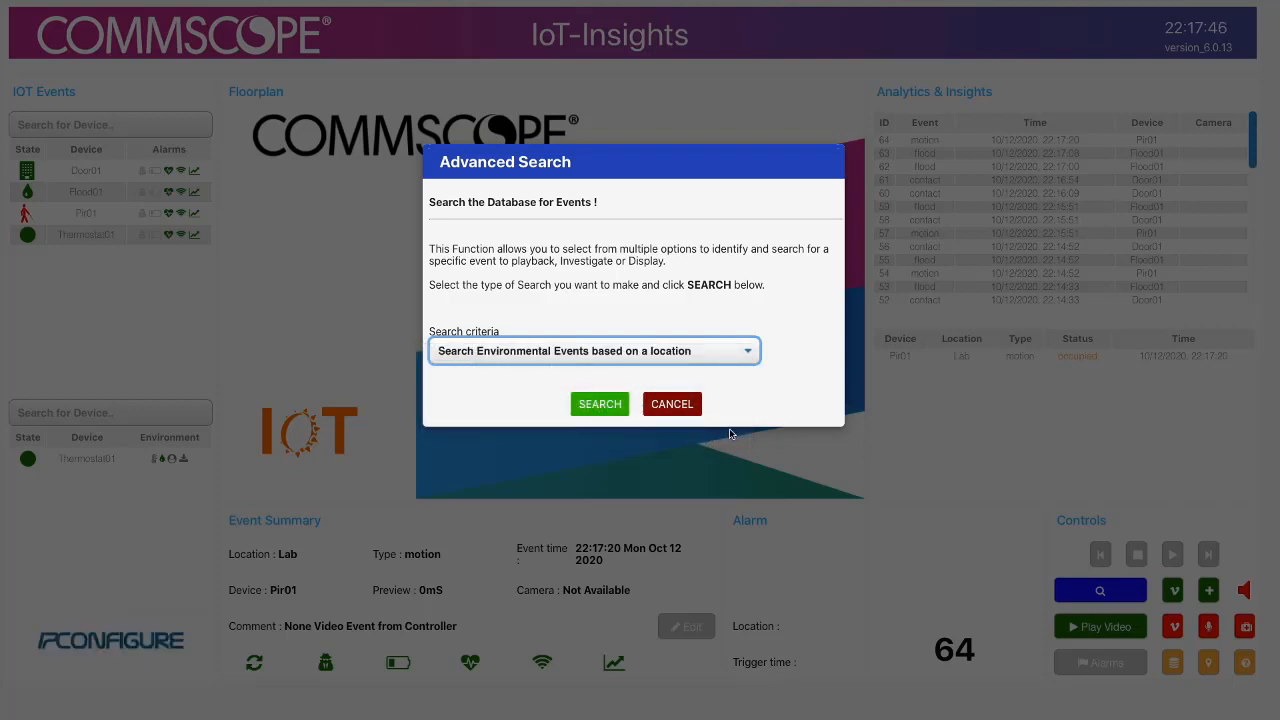
left_click(600, 404)
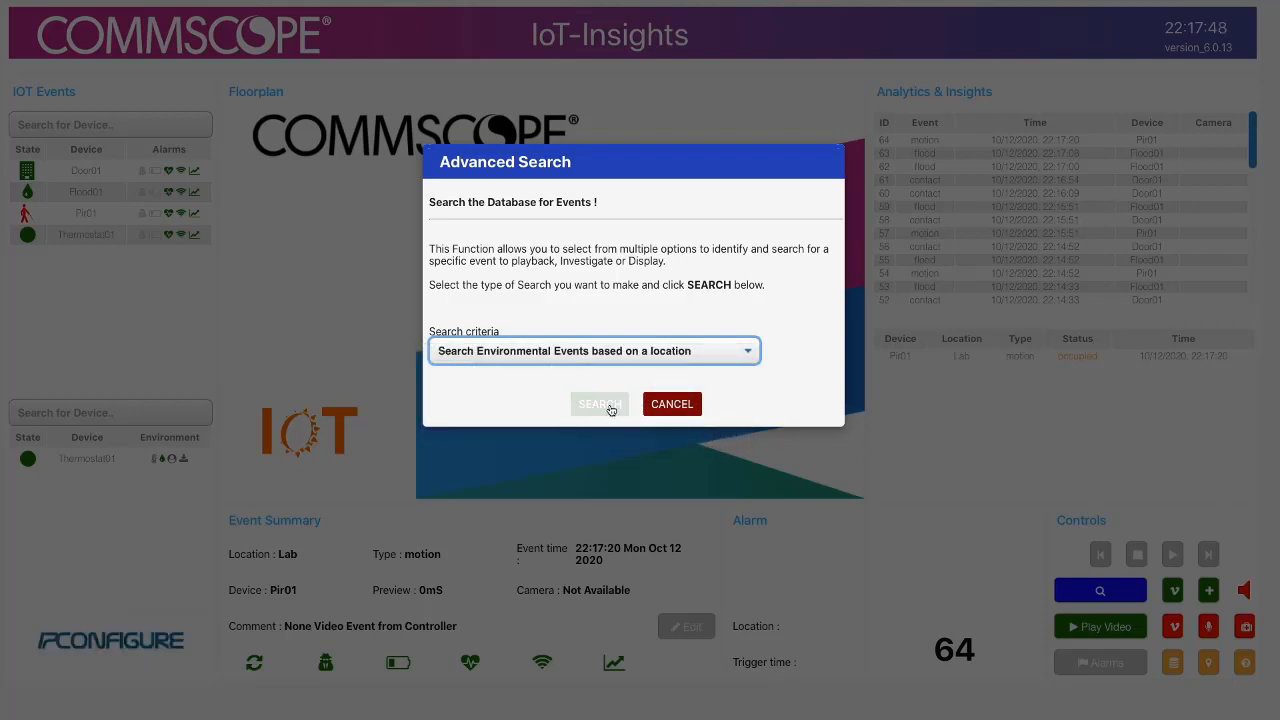
Step: Load one hour of environmental readings for the Lab location
left_click(600, 404)
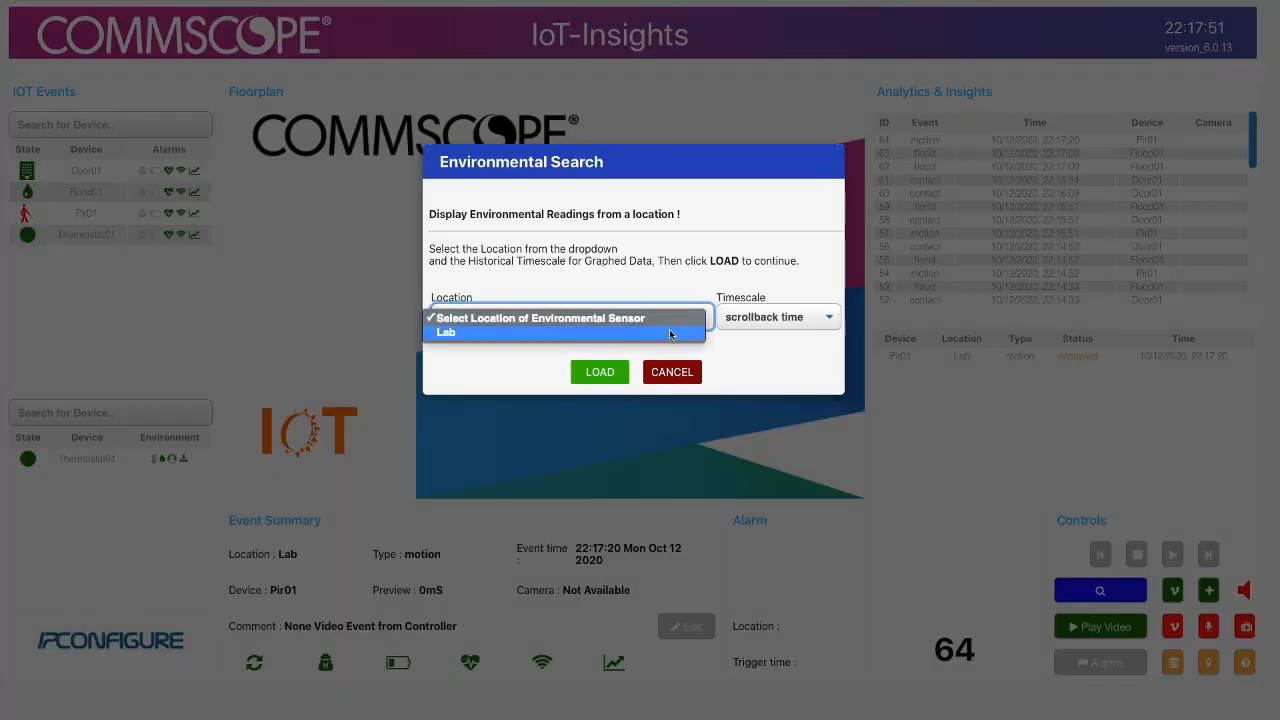
left_click(446, 332)
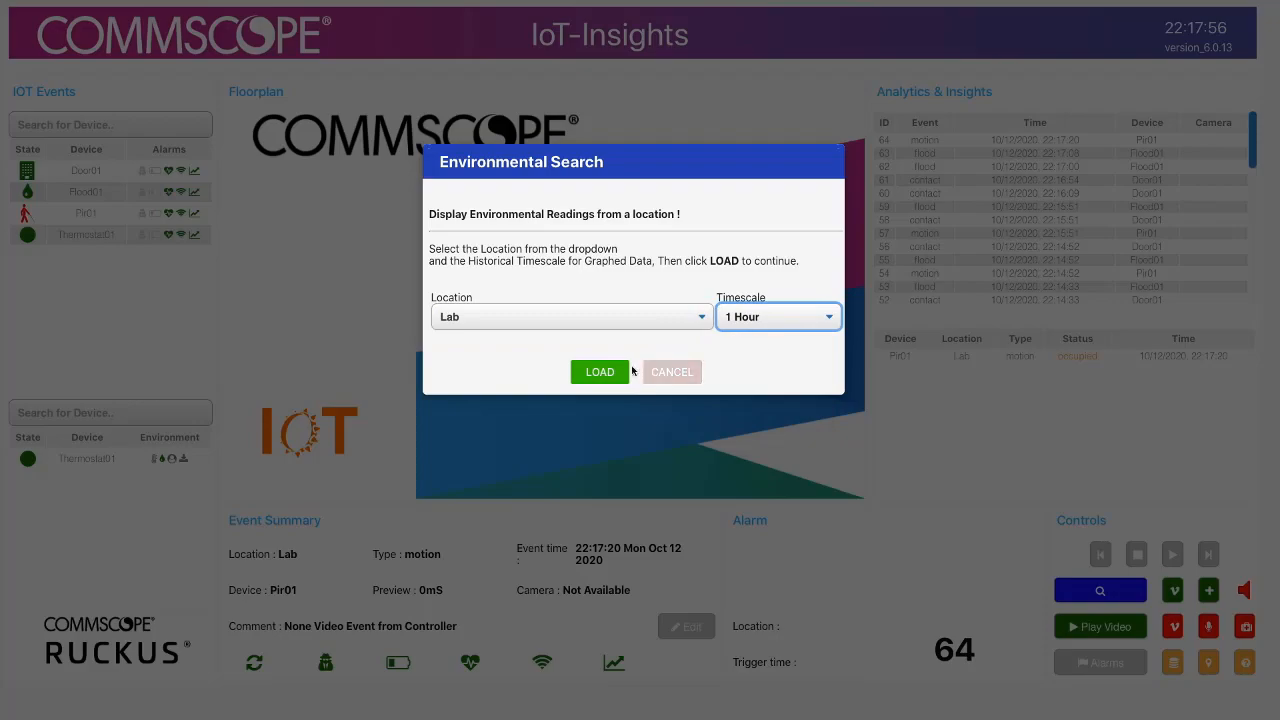
left_click(600, 370)
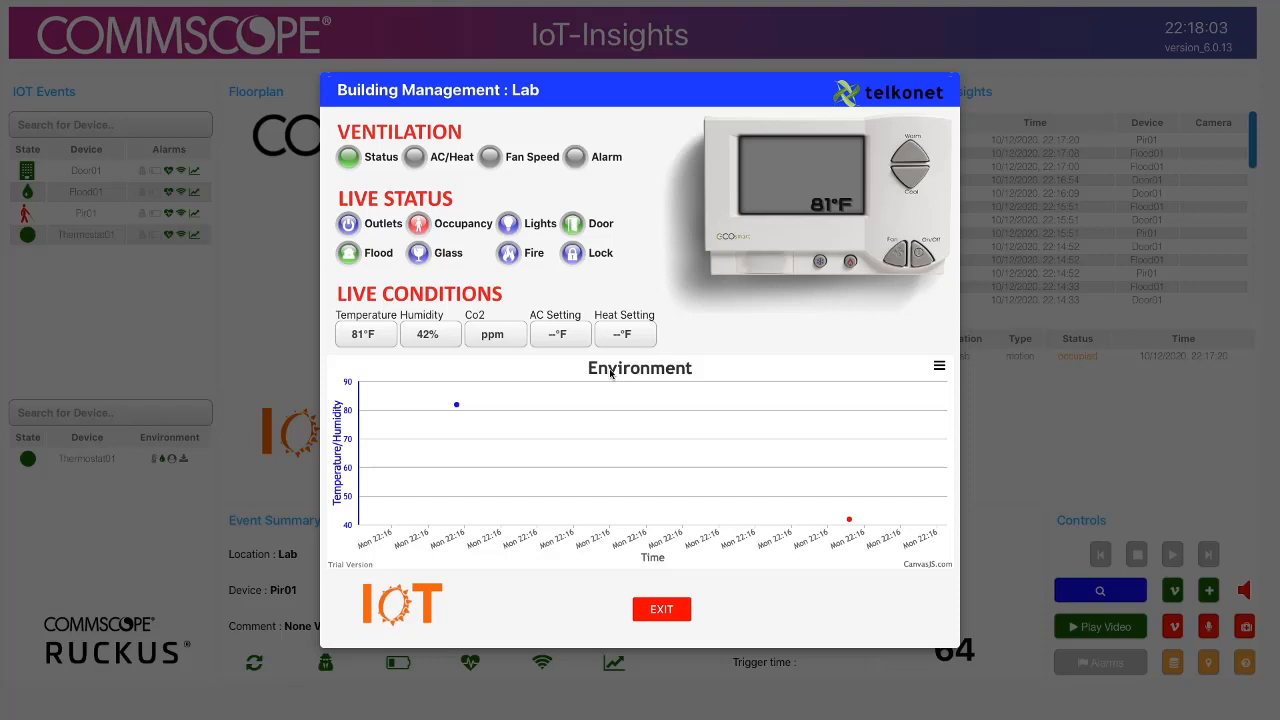
mouse_move(732, 336)
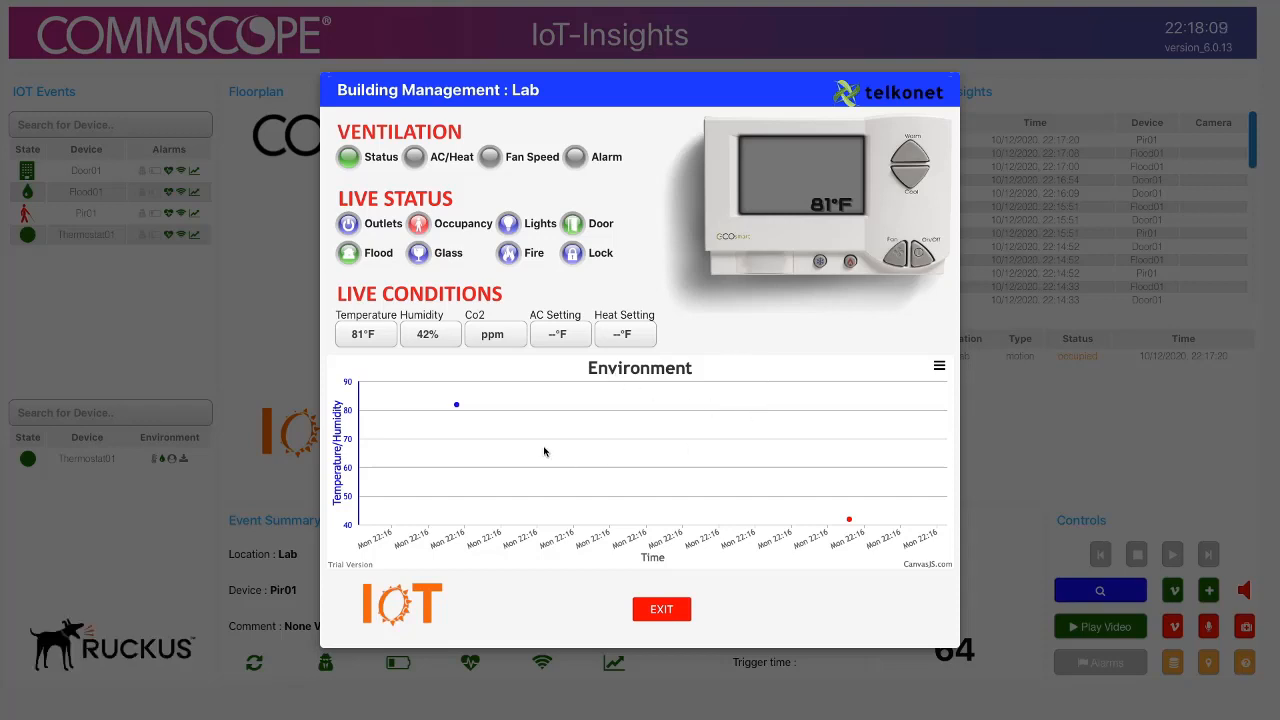
mouse_move(512, 446)
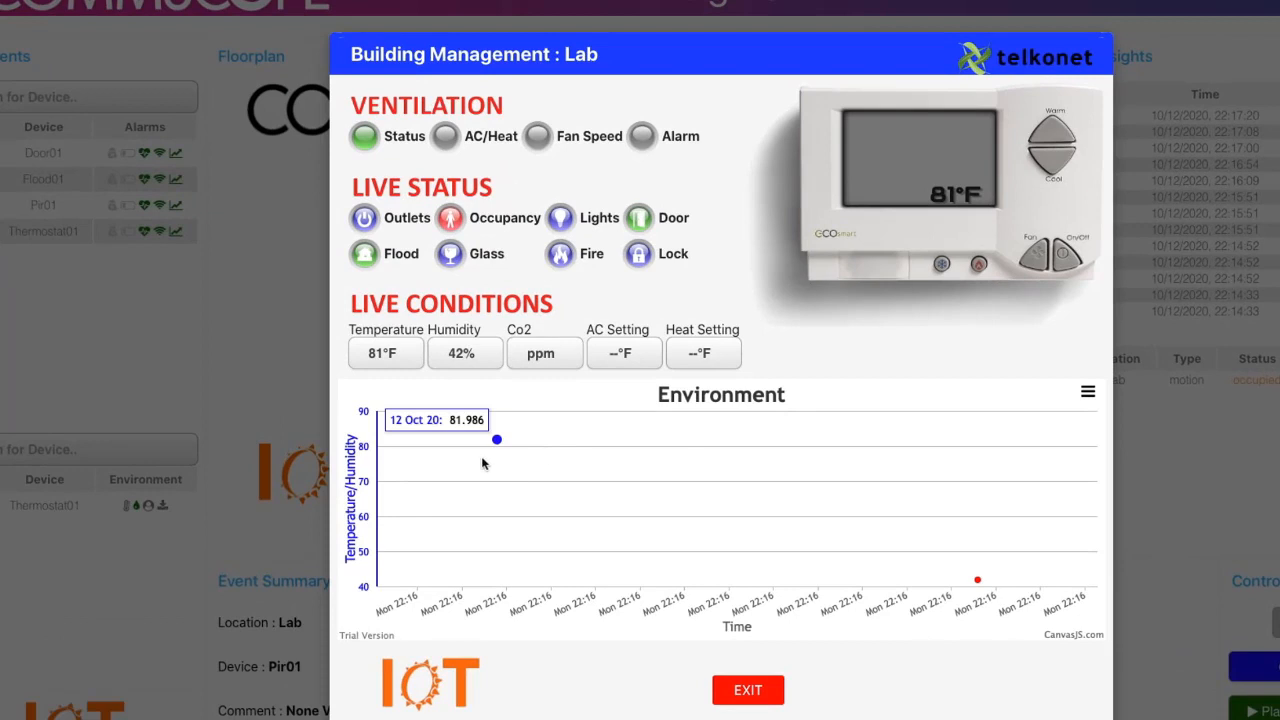
mouse_move(544, 538)
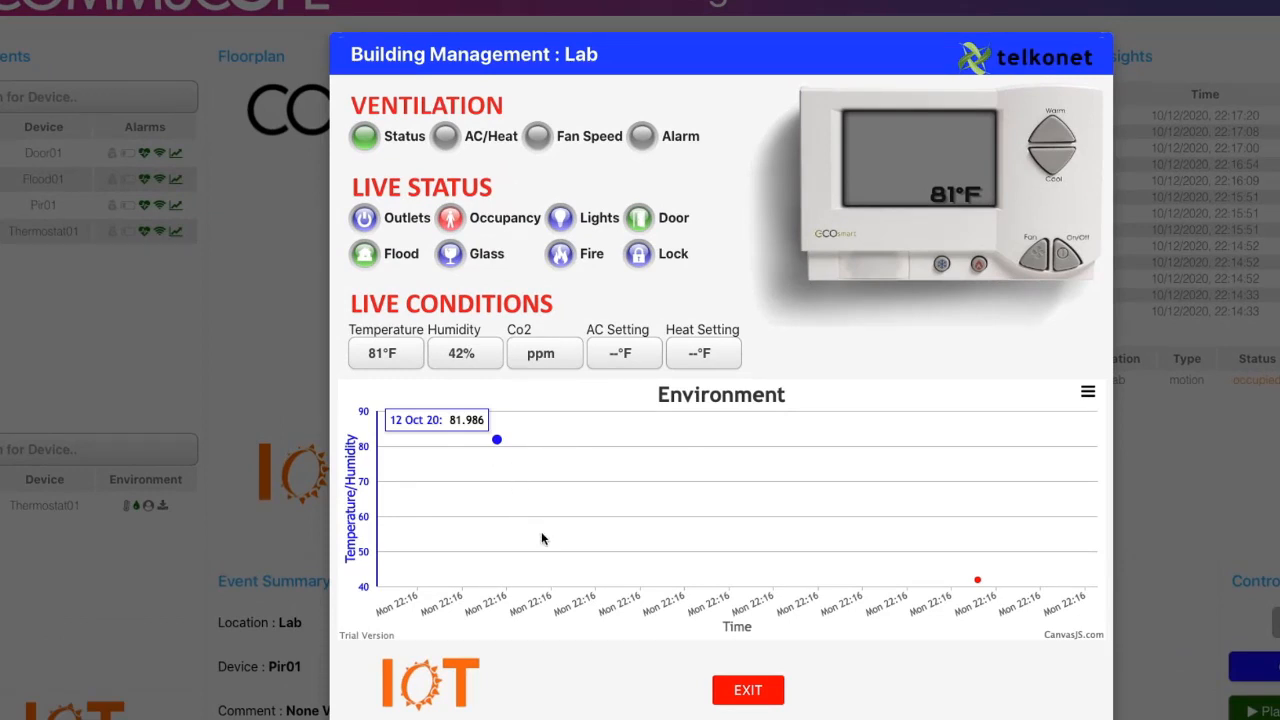
mouse_move(800, 536)
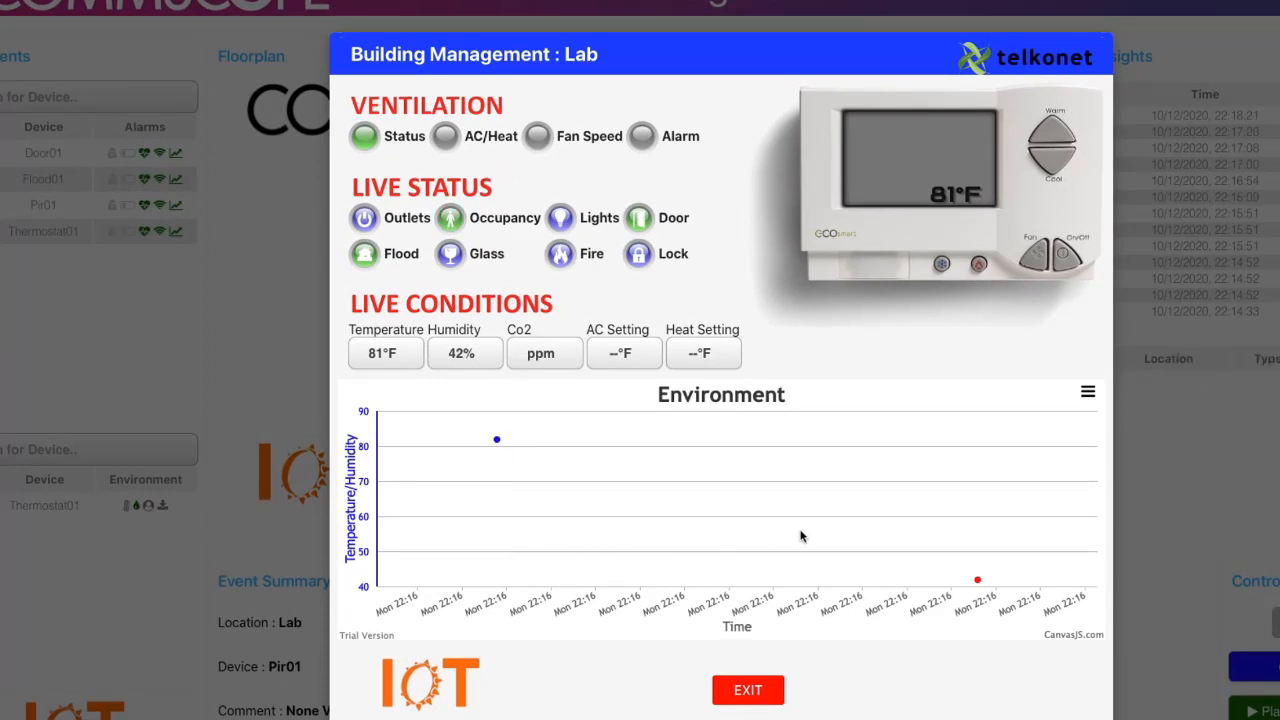
mouse_move(978, 580)
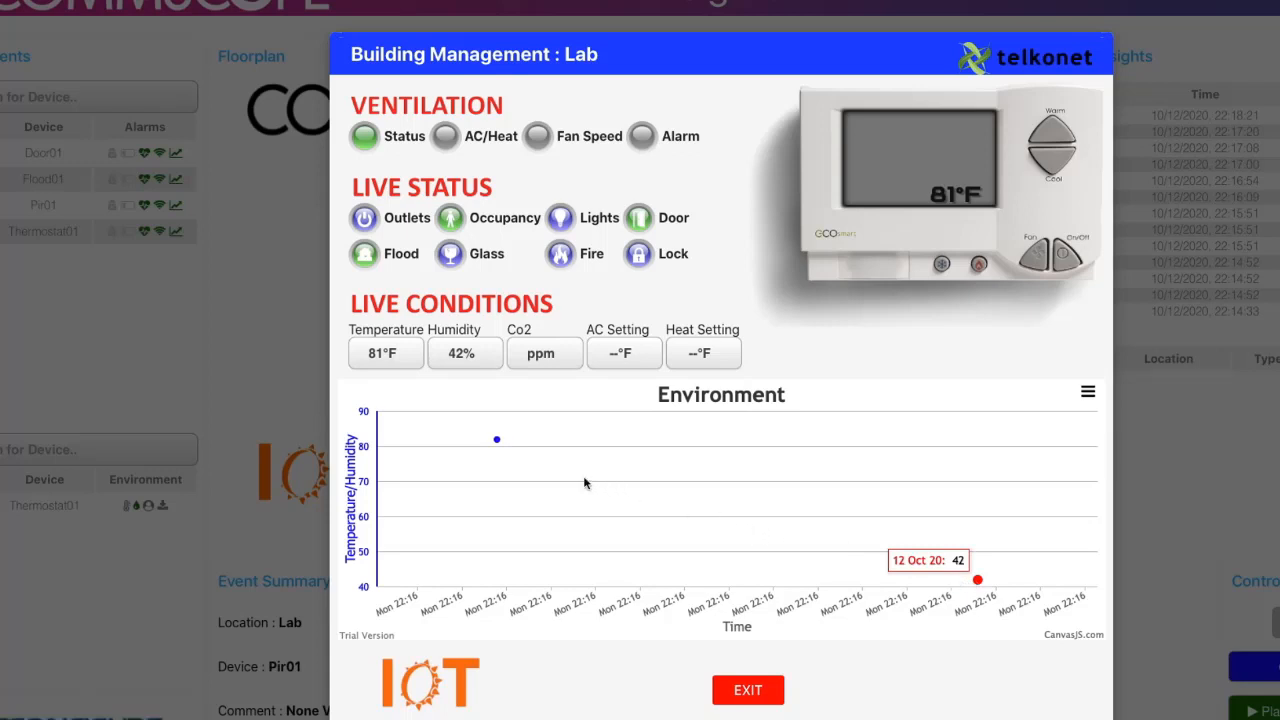
mouse_move(538, 472)
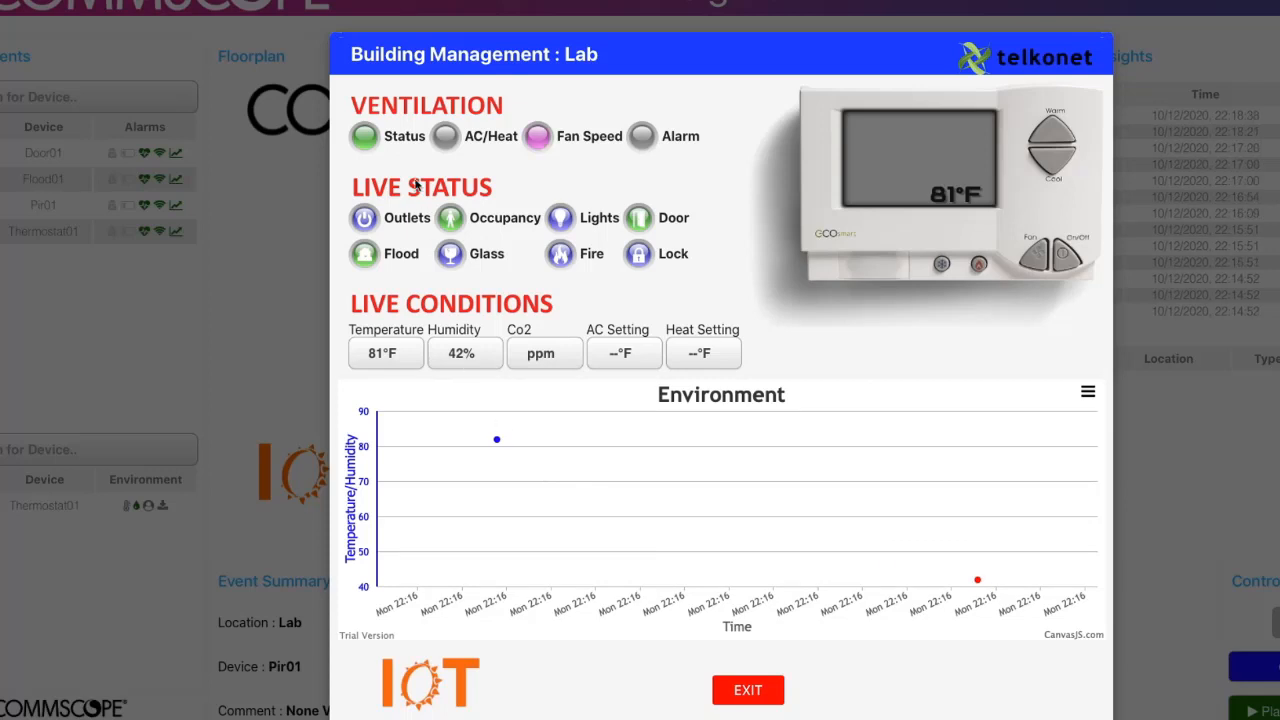
mouse_move(510, 180)
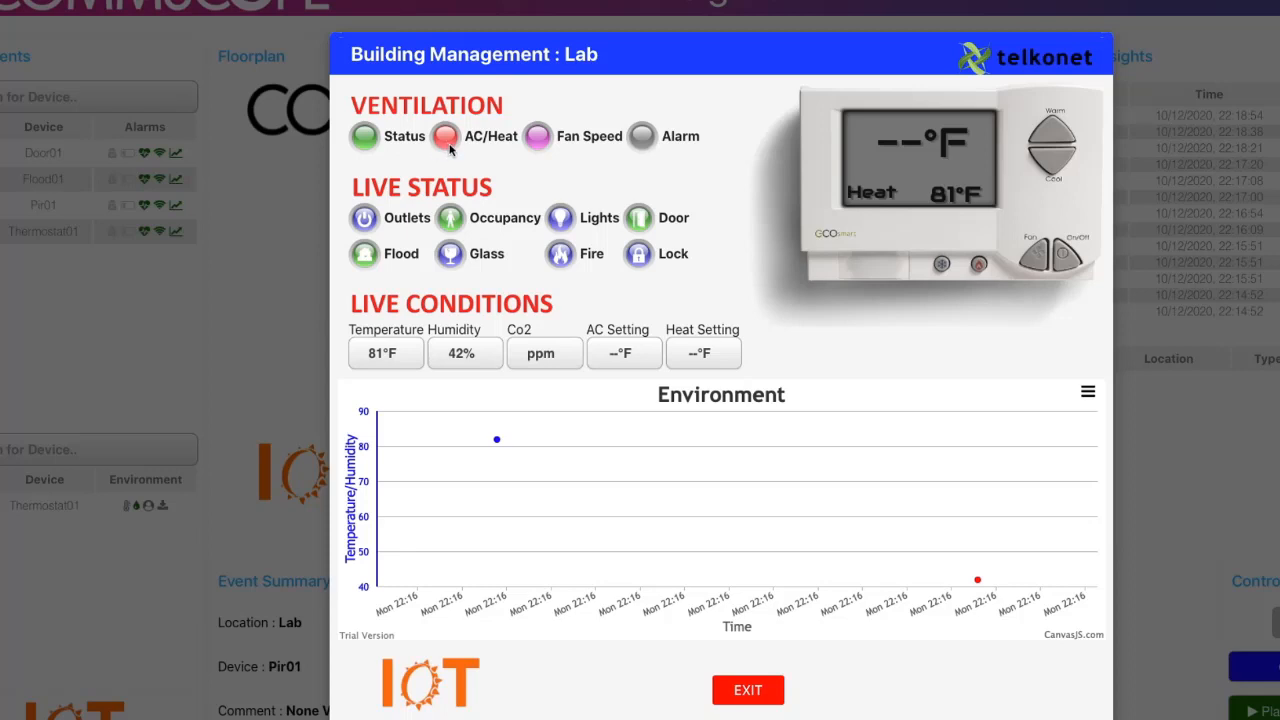
Step: Inspect the Lab Environment chart at 81°F and 42% humidity as the thermostat switches to cooling
left_click(444, 136)
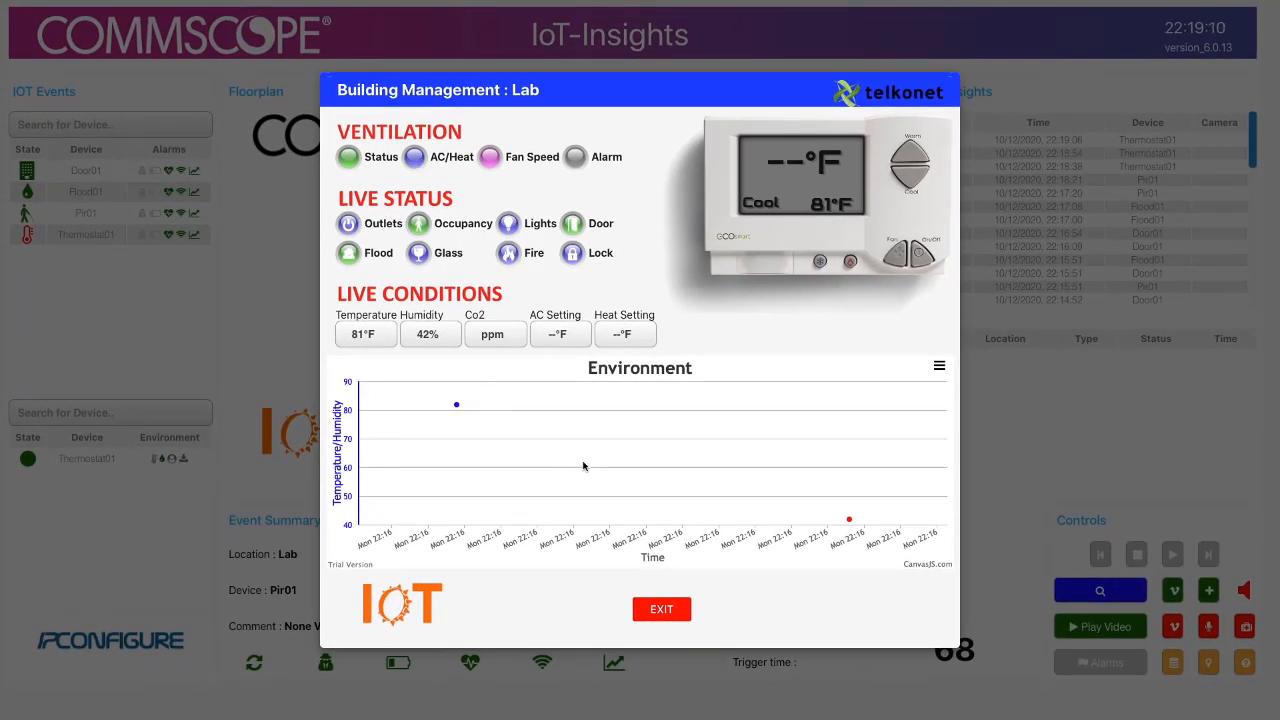
mouse_move(512, 466)
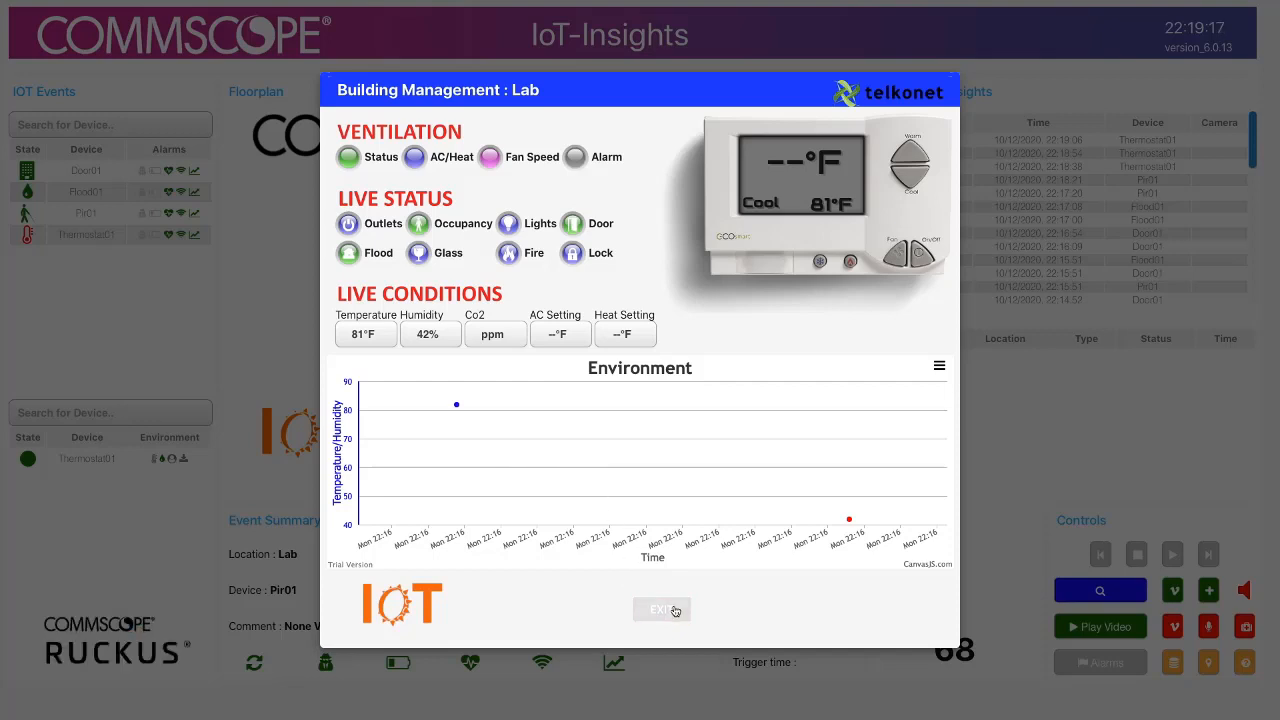
Step: Exit the Lab building management window back to Pir01's motion event summary
left_click(662, 608)
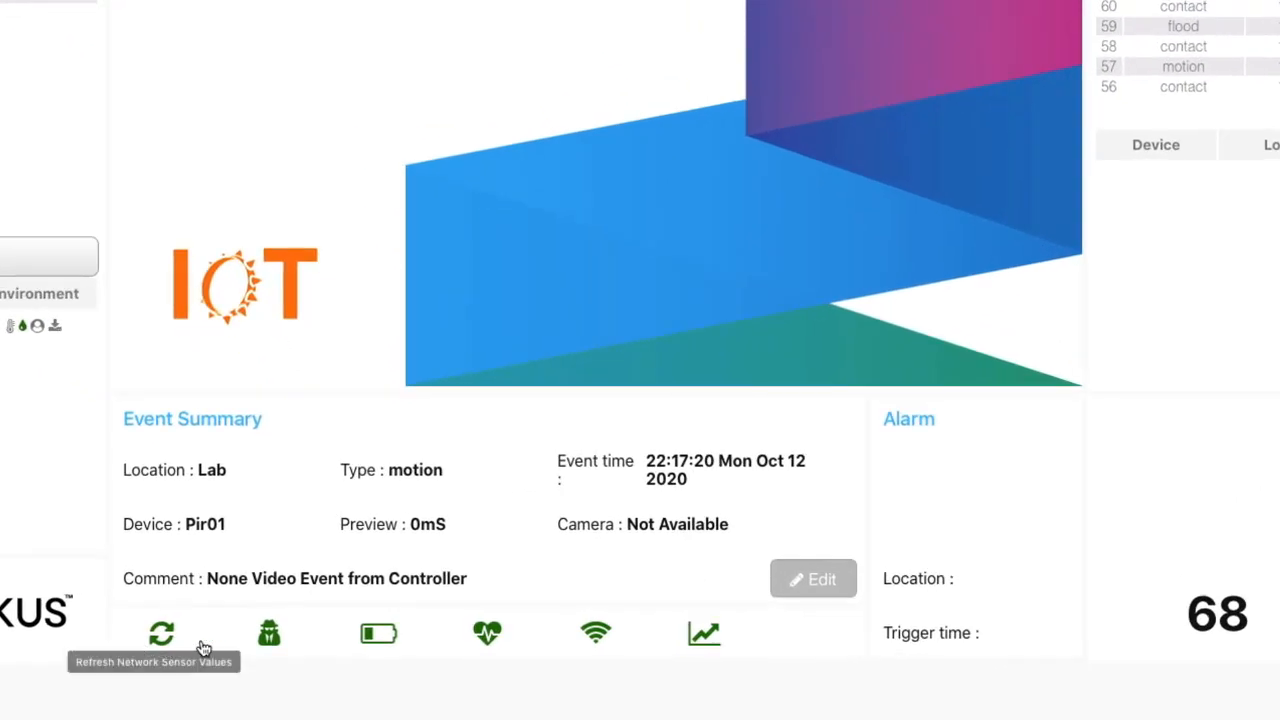
mouse_move(378, 632)
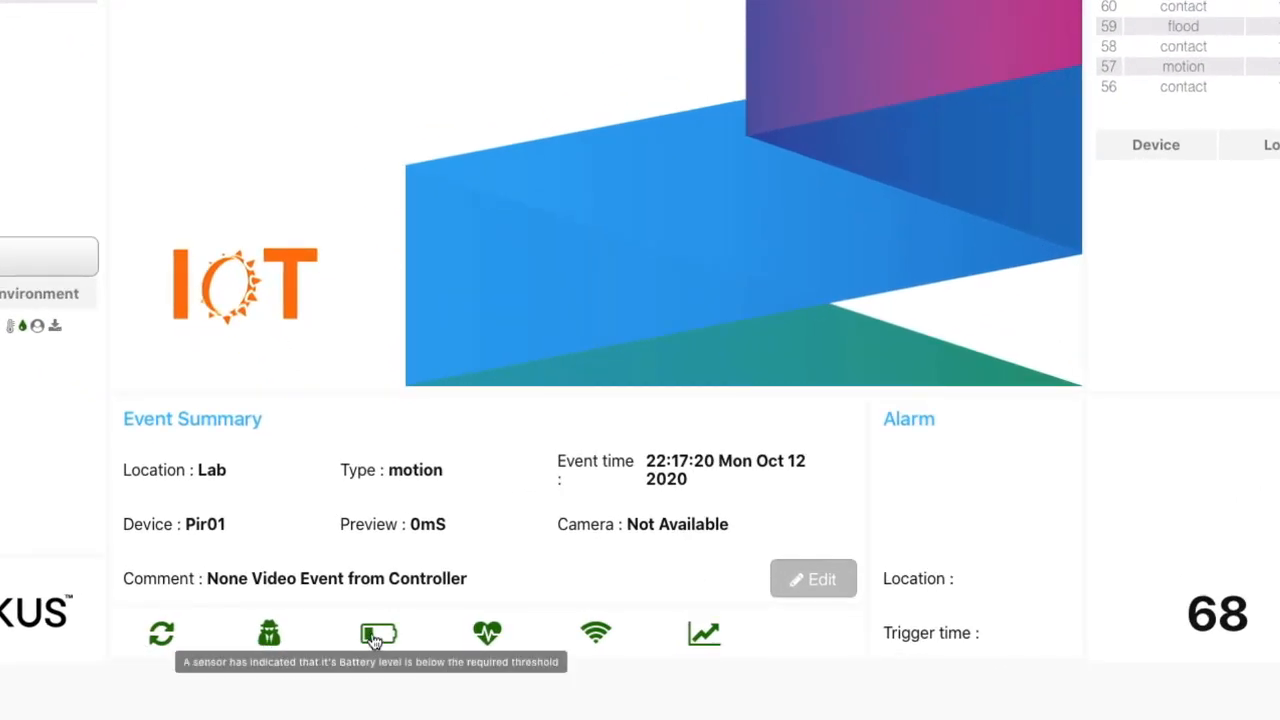
mouse_move(270, 632)
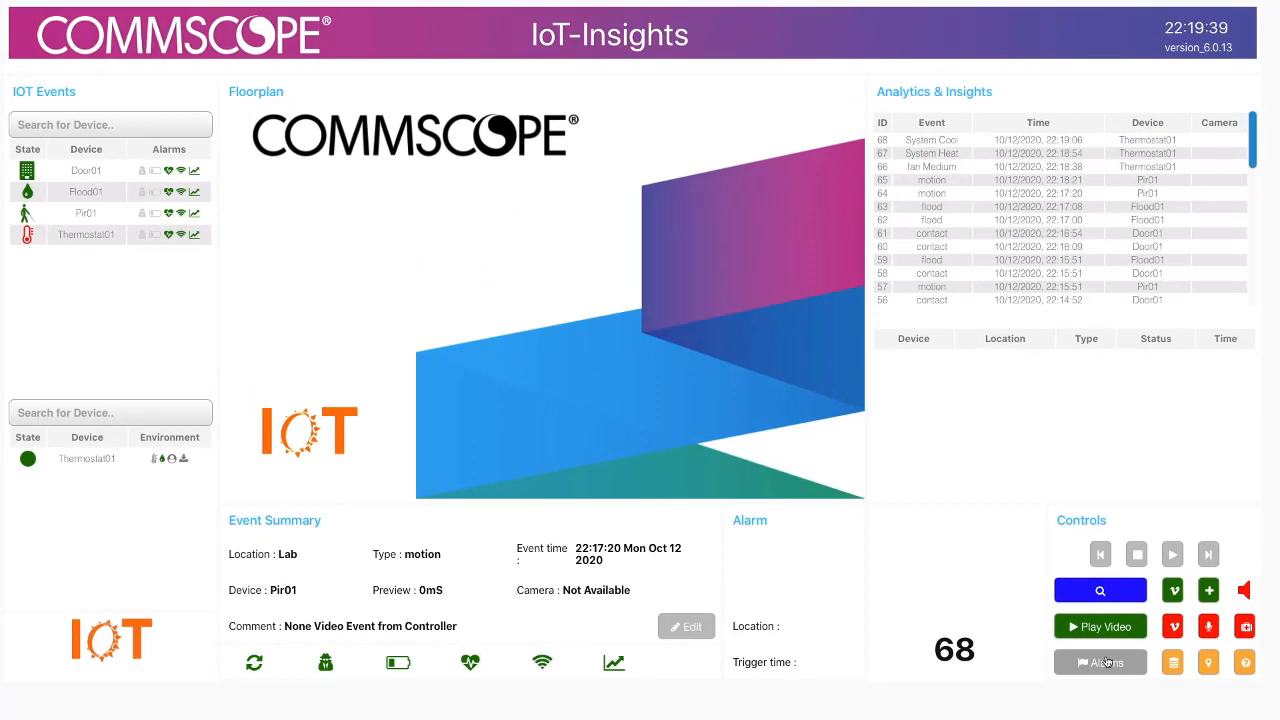
Step: View the Loss of Signal (LOS) alarm report, which lists no alarms, and close it
left_click(1100, 662)
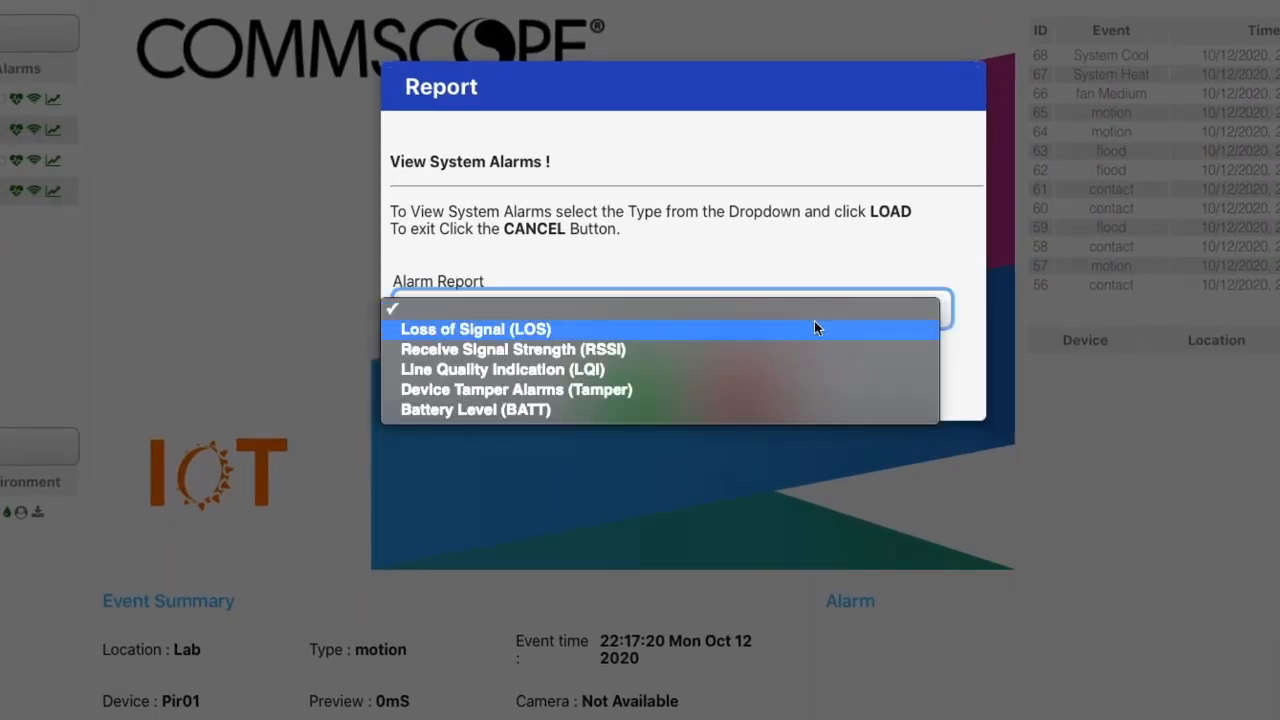
left_click(476, 328)
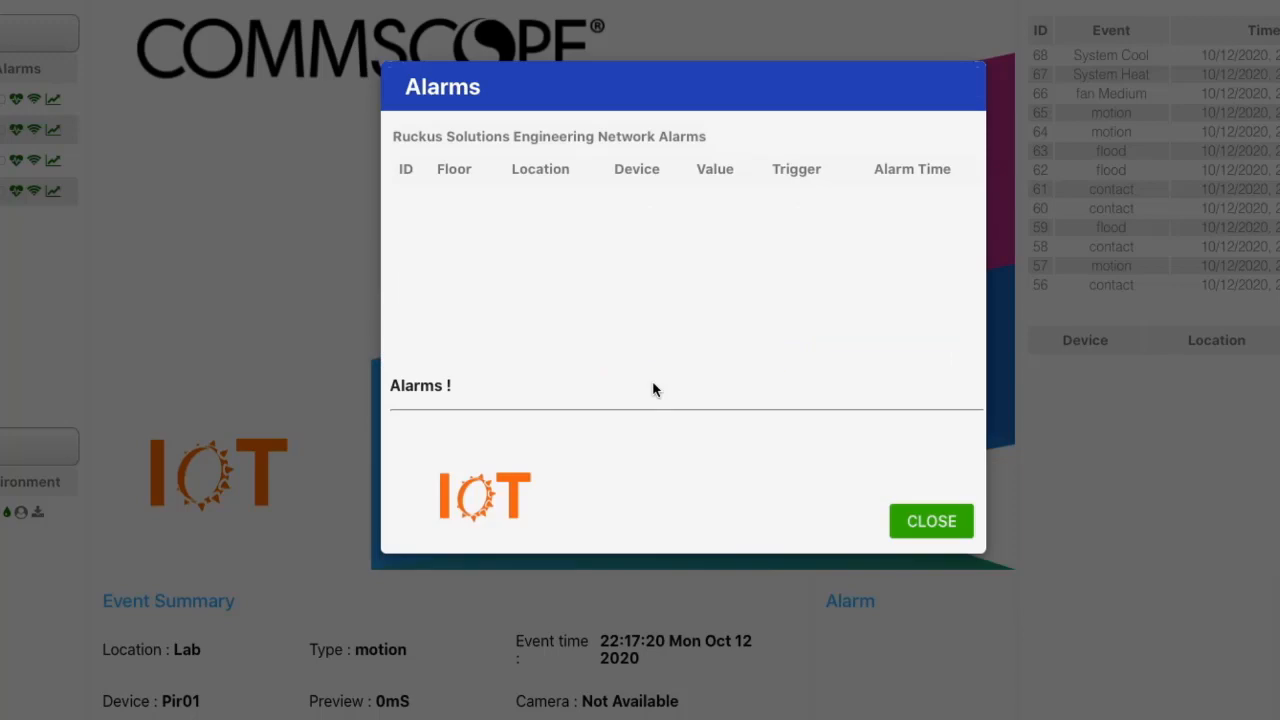
left_click(930, 520)
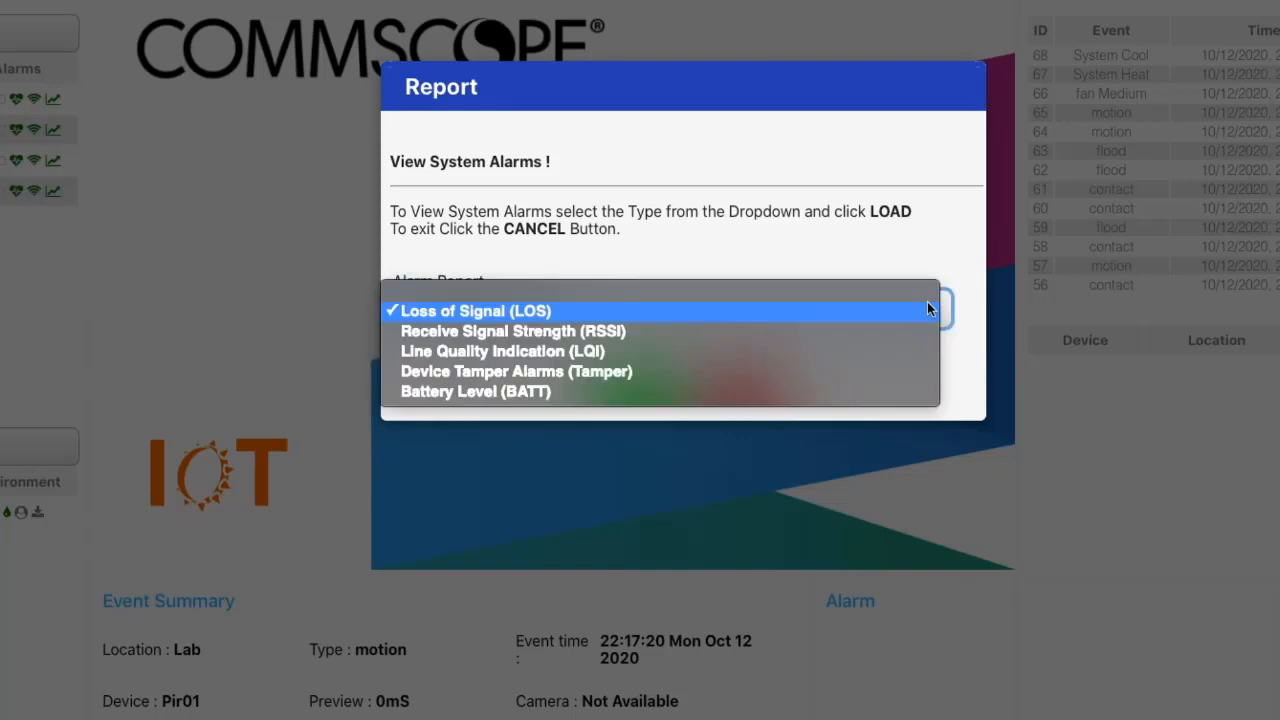
mouse_move(620, 352)
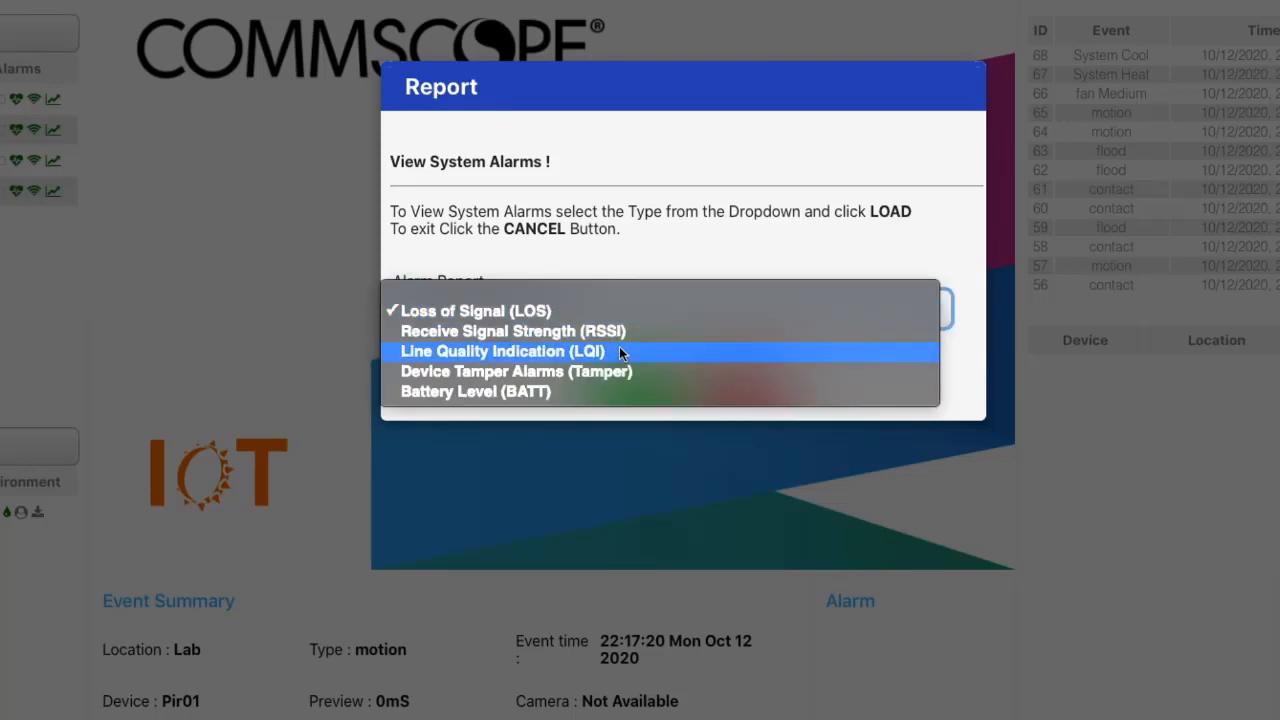